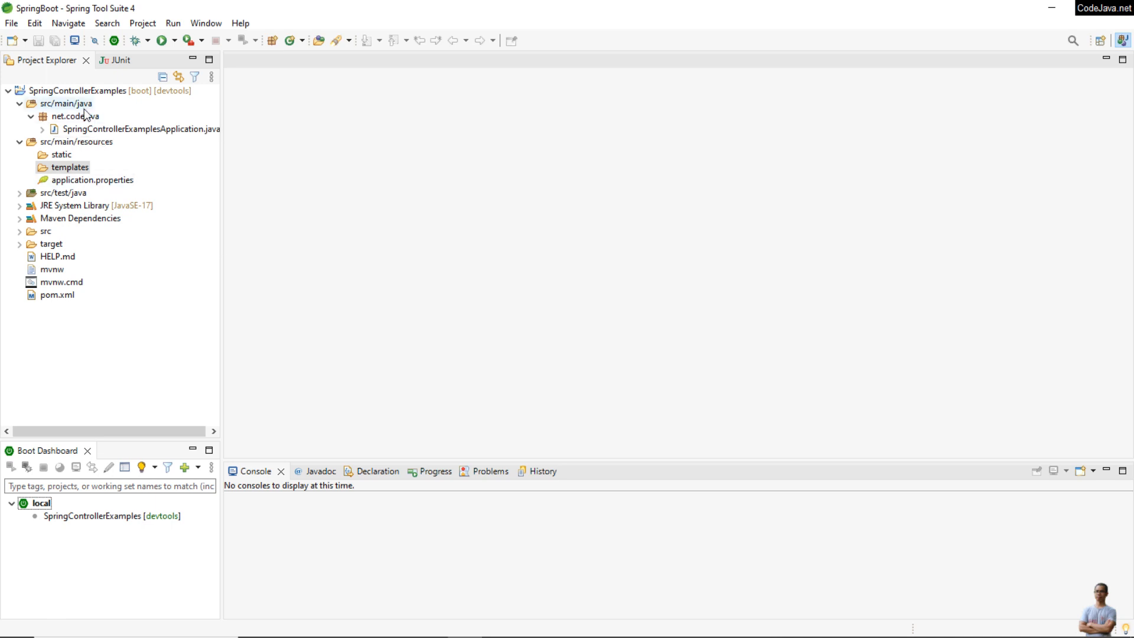
{"action": "mouse_move", "coordinate": [87, 114]}
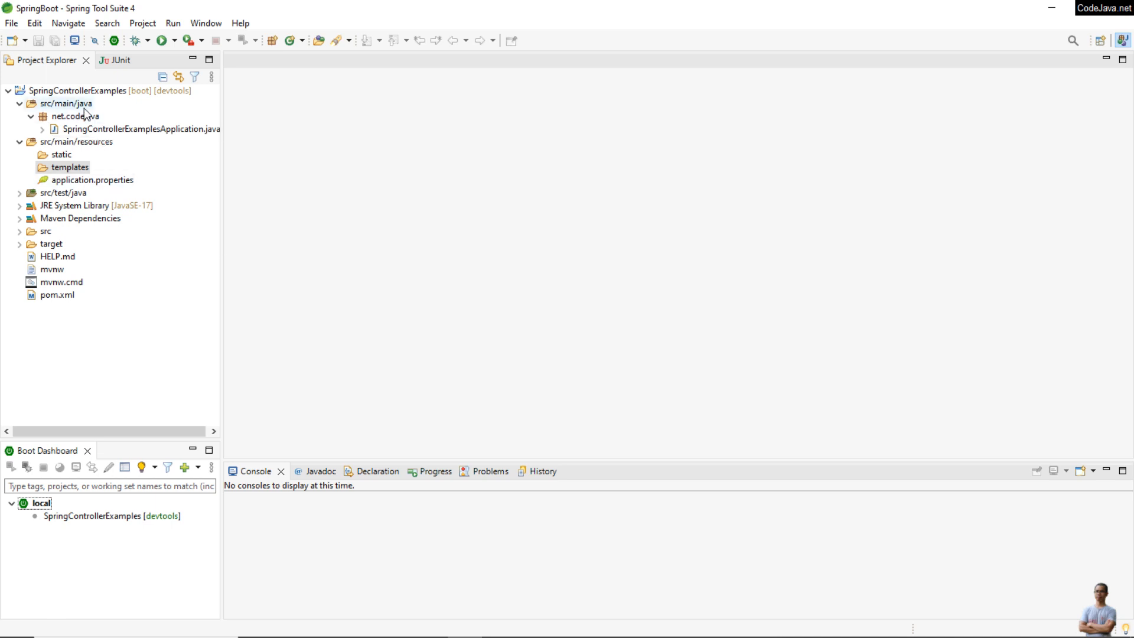
Step: Create a MainController Java class in the net.codejava package
{"action": "left_click", "coordinate": [75, 117]}
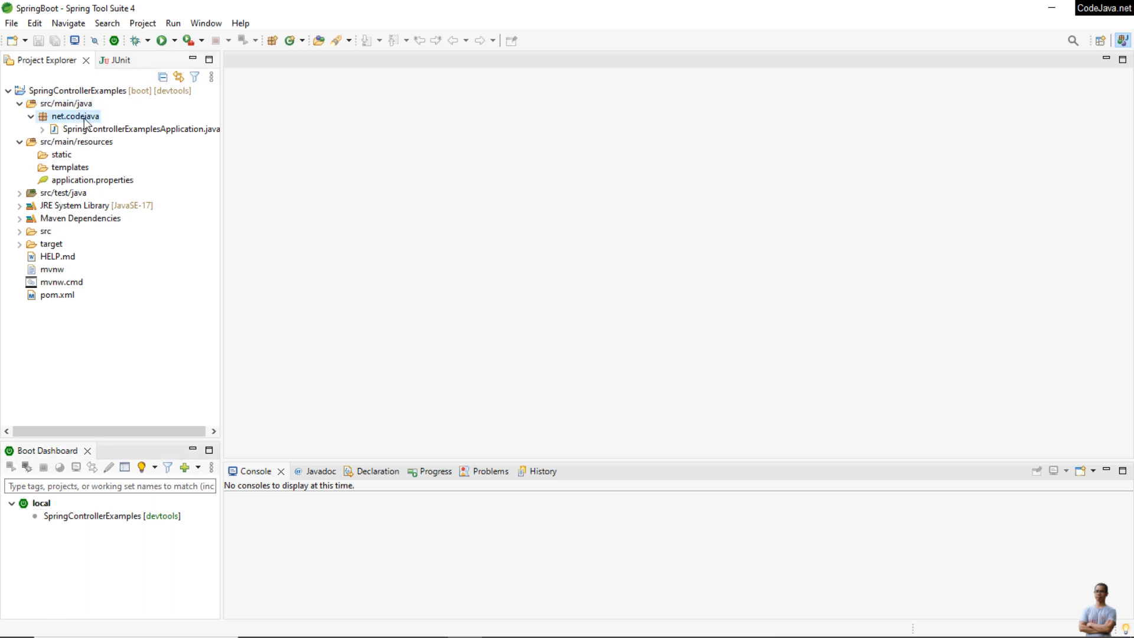
{"action": "right_click", "coordinate": [75, 117]}
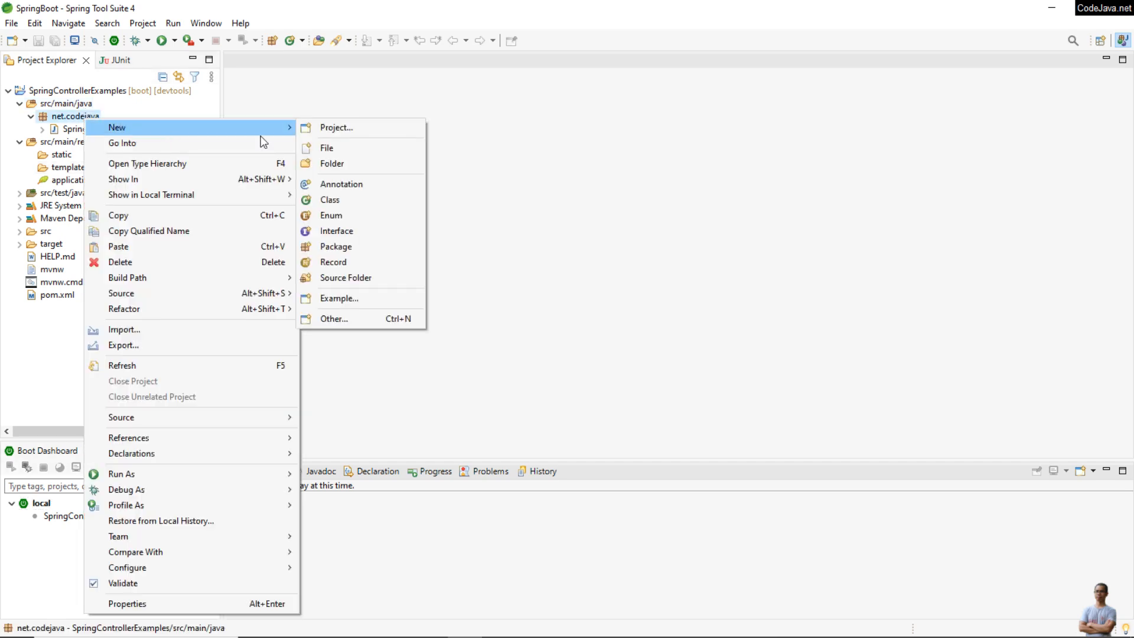
{"action": "left_click", "coordinate": [330, 199]}
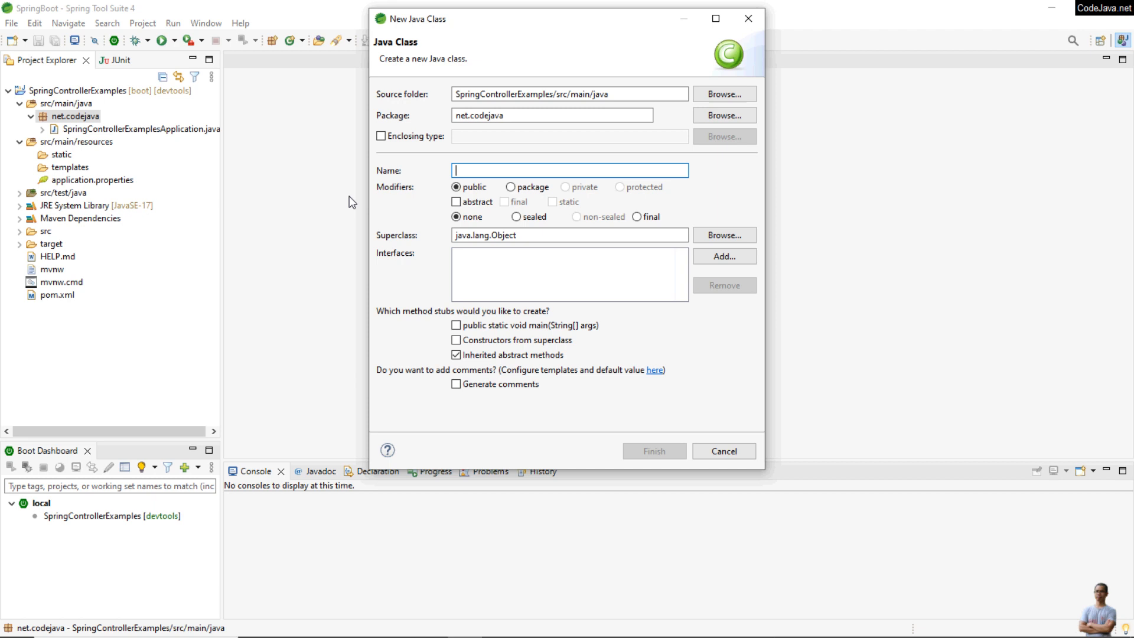
{"action": "type", "text": "MainC"}
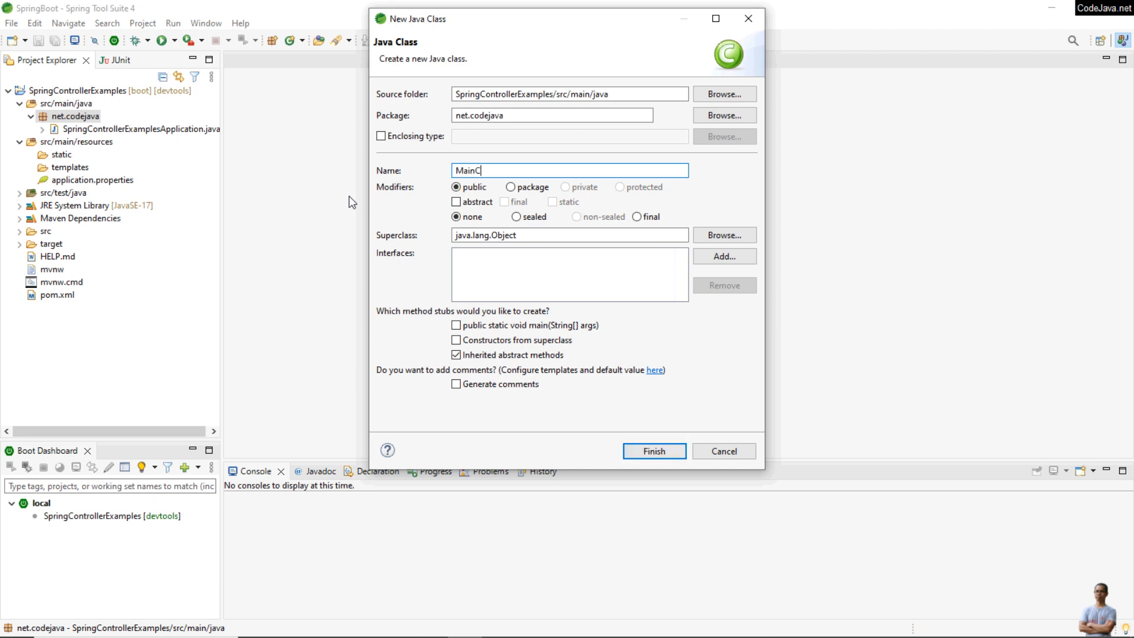
{"action": "left_click", "coordinate": [653, 450]}
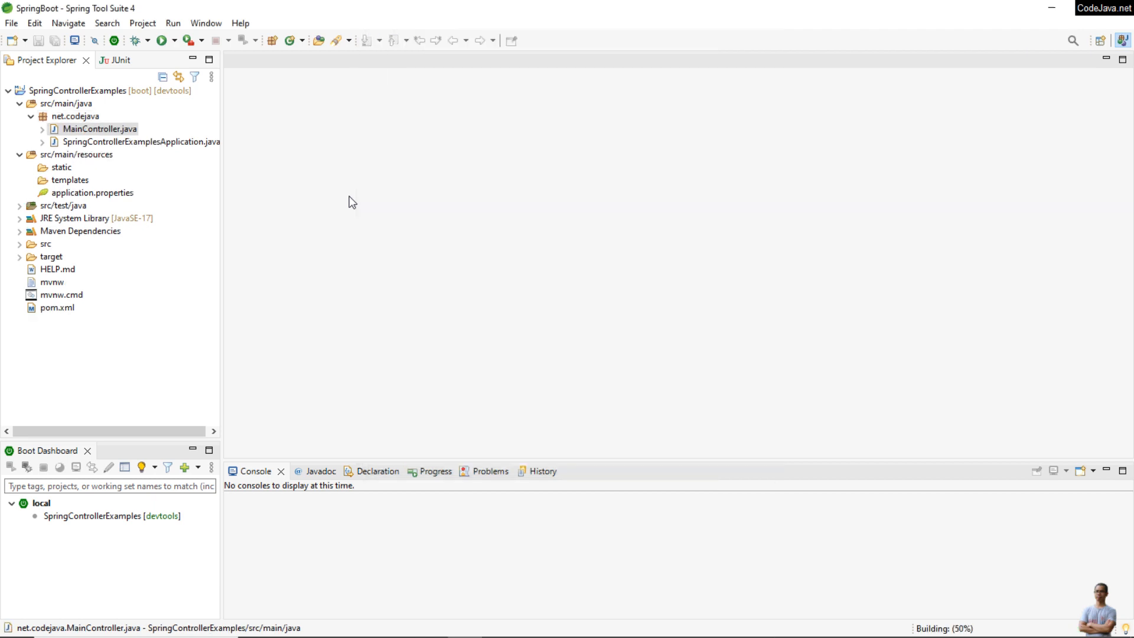
{"action": "double_click", "coordinate": [99, 128]}
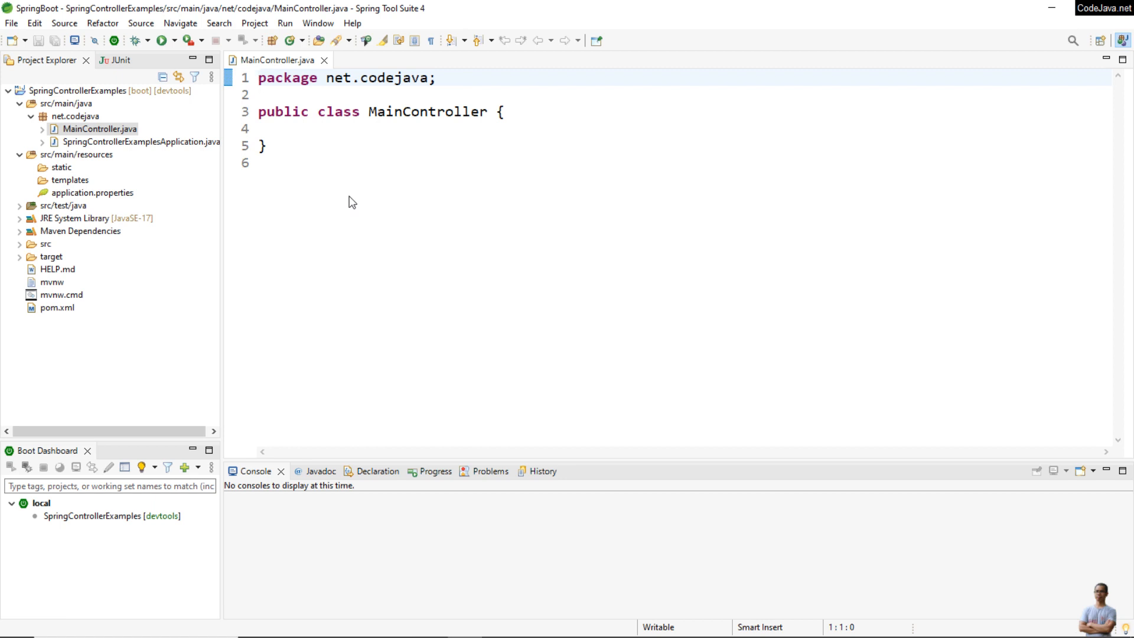
{"action": "type", "text": "@C"}
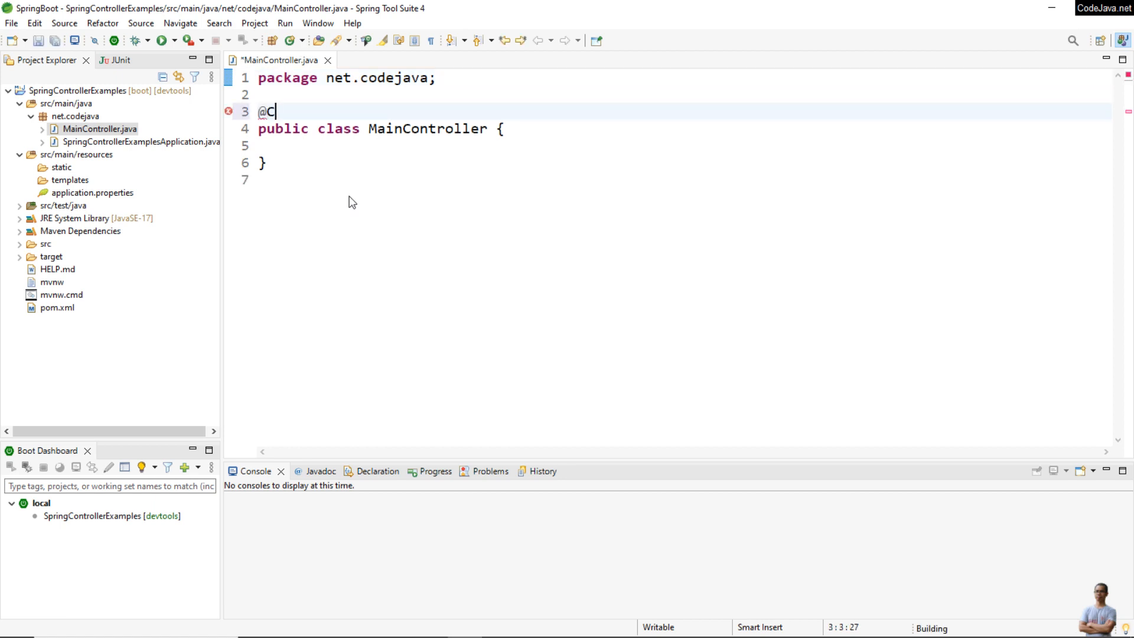
{"action": "type", "text": "ontroller"}
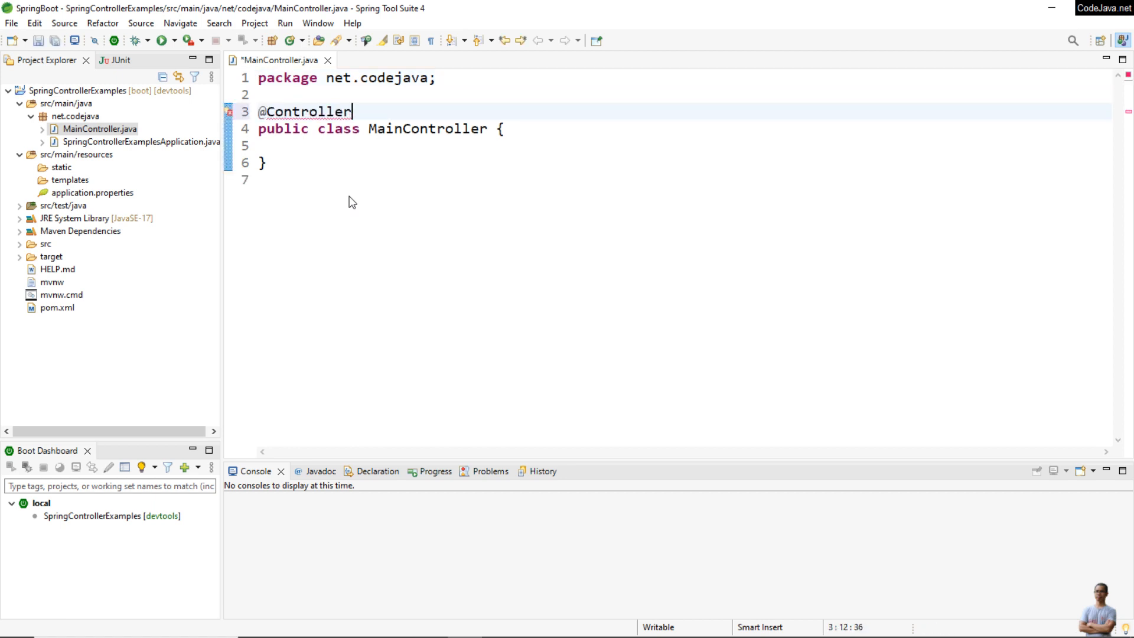
{"action": "key", "text": "ctrl+space"}
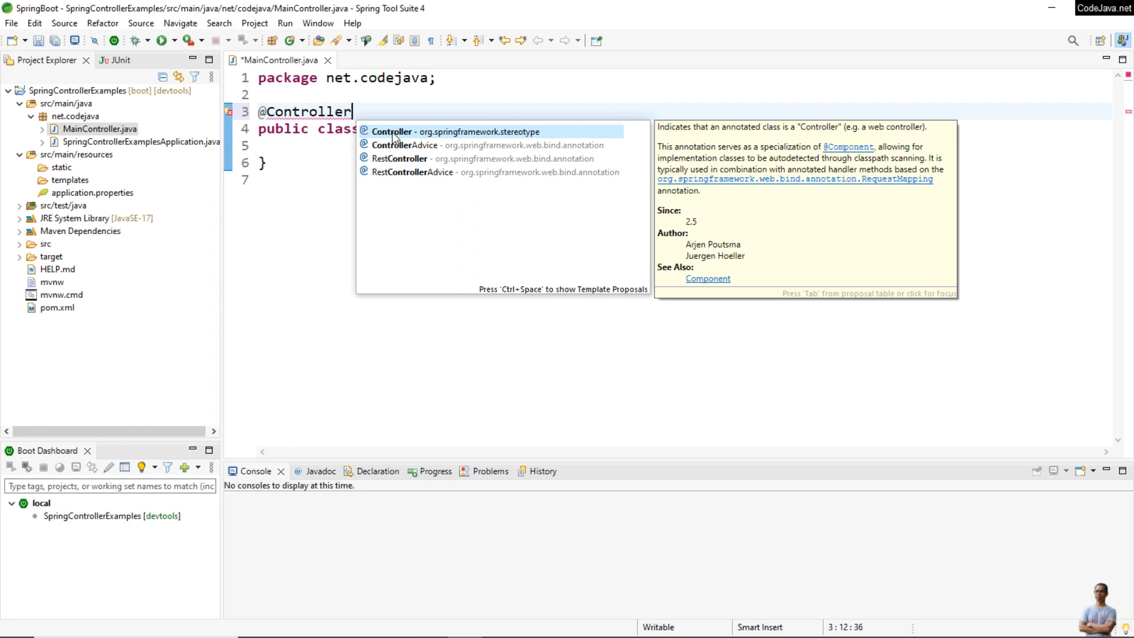
{"action": "mouse_move", "coordinate": [431, 144]}
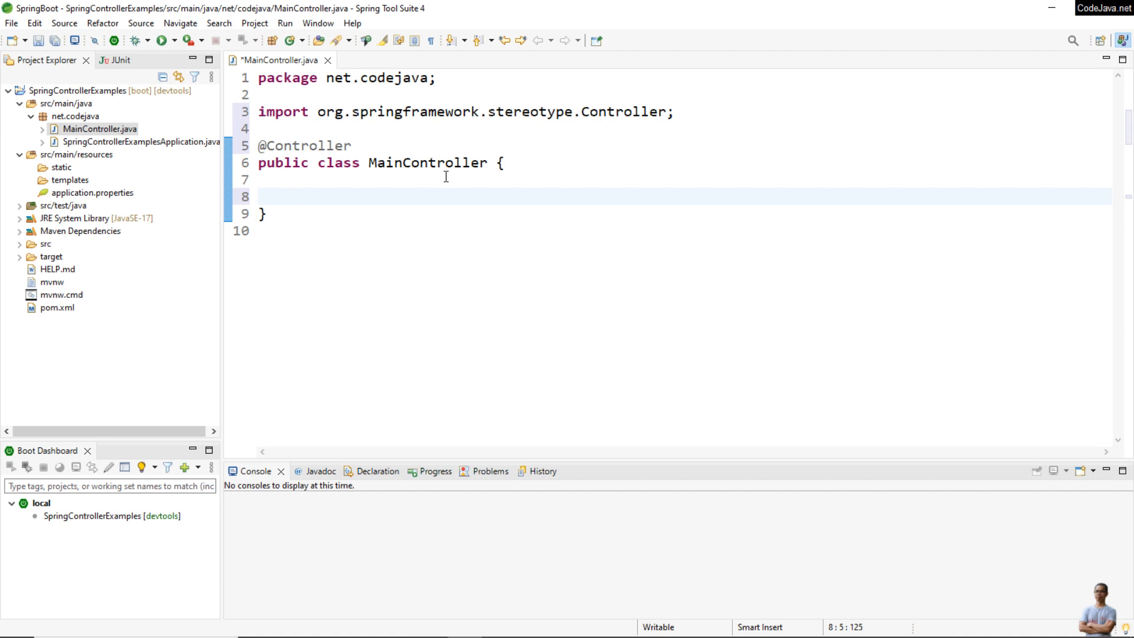
Step: Declare a public String showHomePage() method in MainController
{"action": "type", "text": "public"}
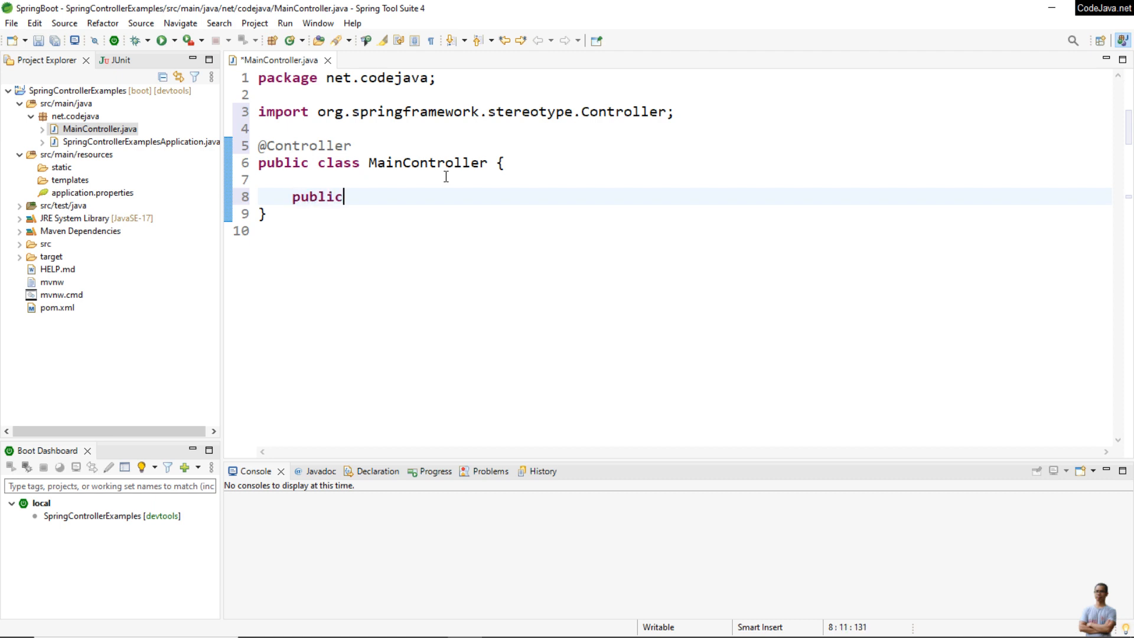
{"action": "type", "text": "STri"}
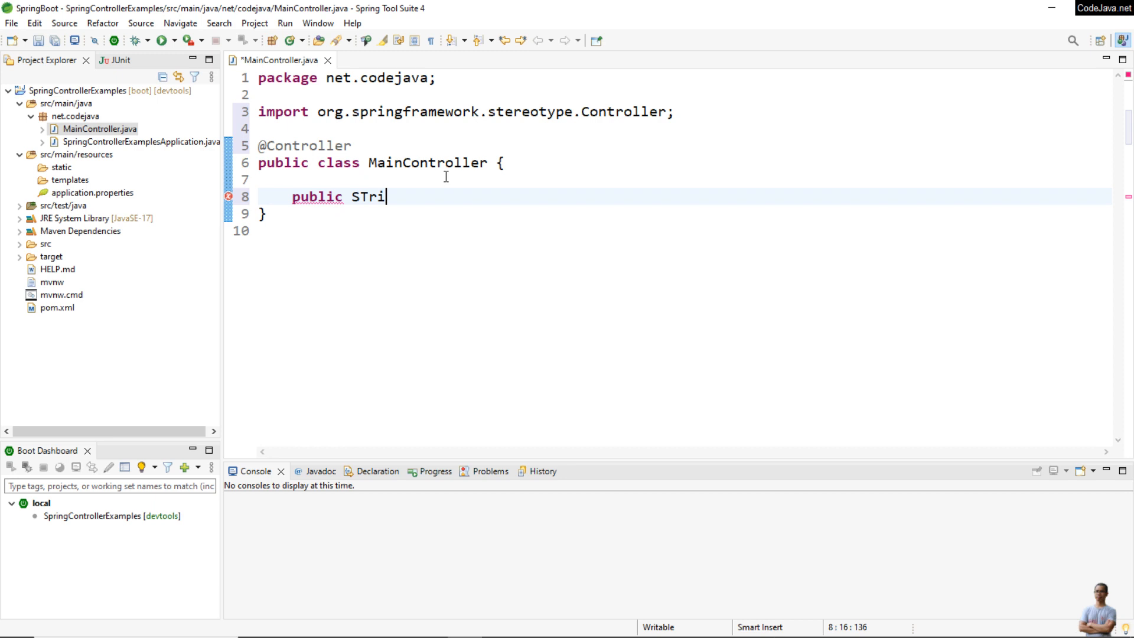
{"action": "type", "text": "ng s"}
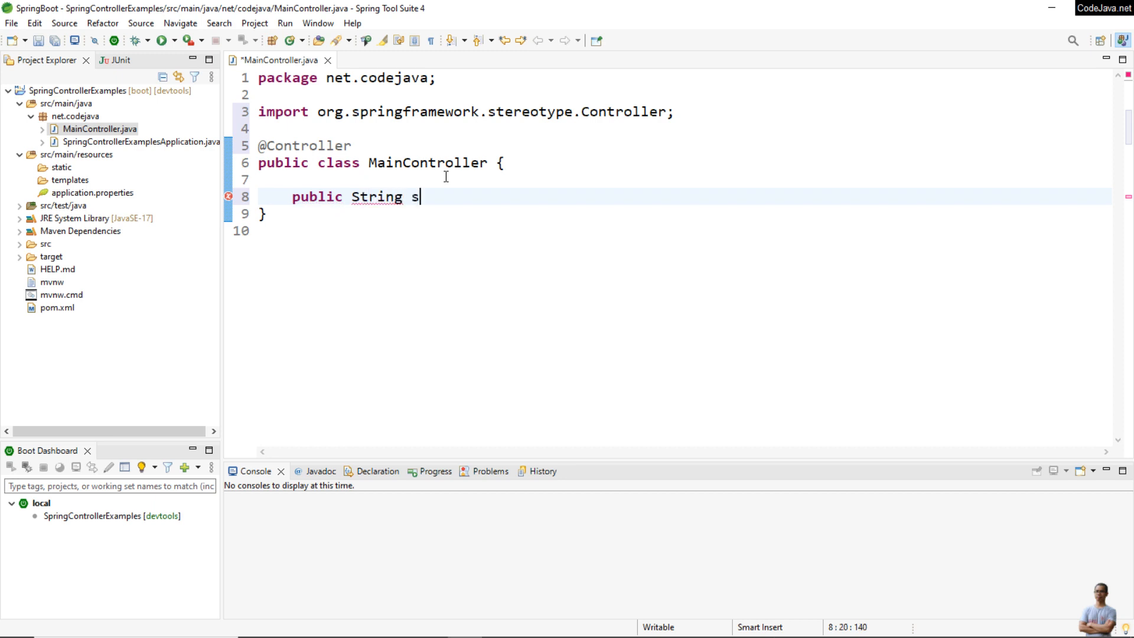
{"action": "type", "text": "howH"}
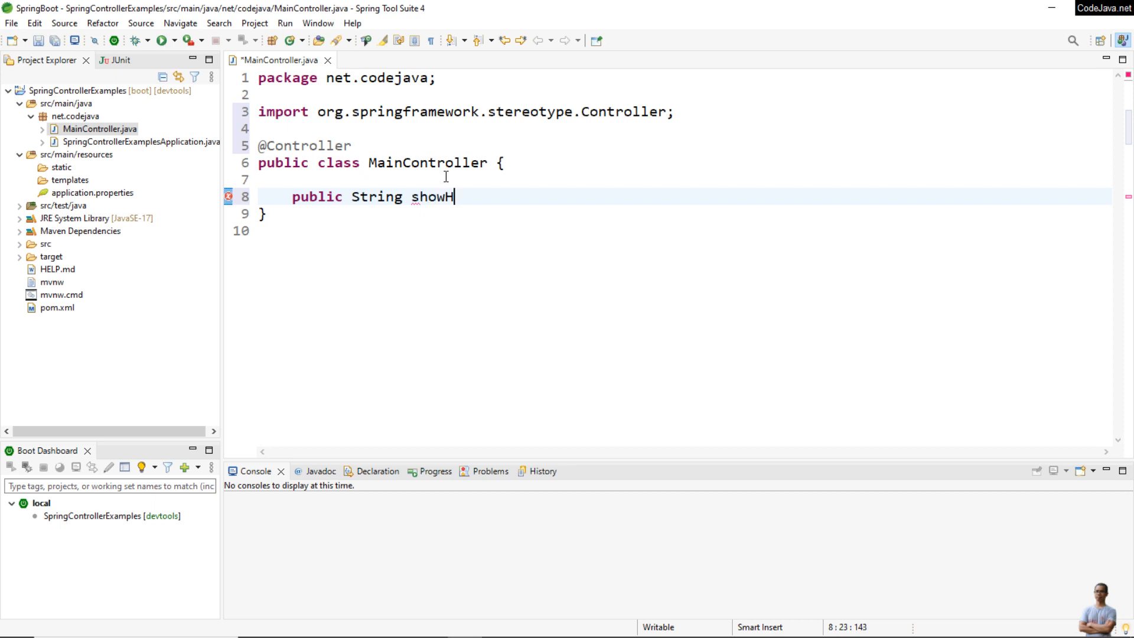
{"action": "type", "text": "omePage()"}
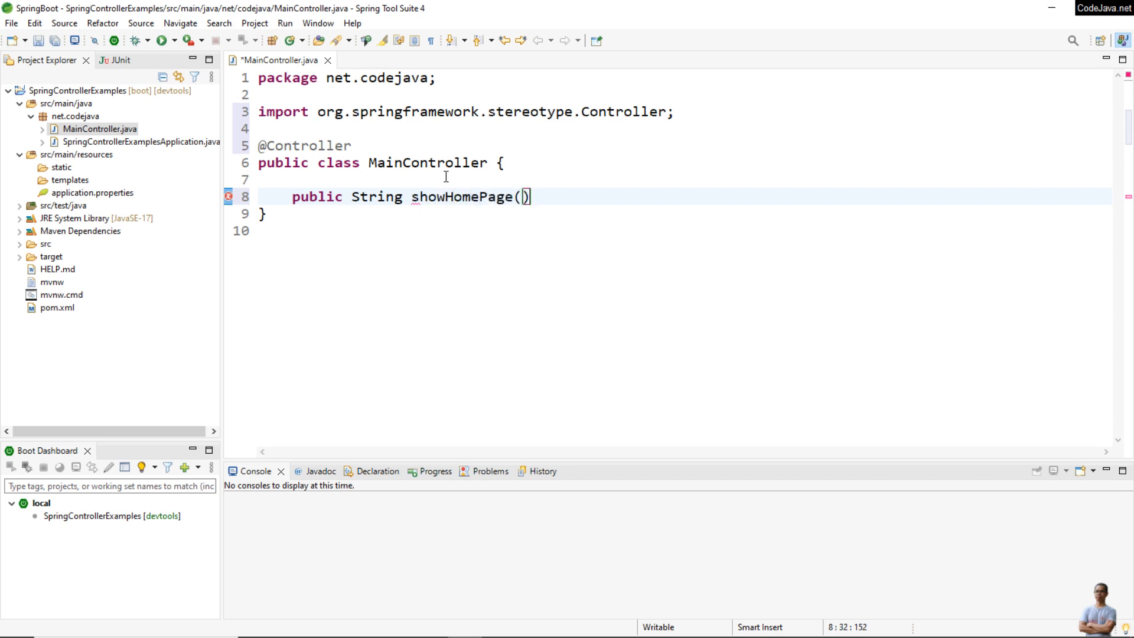
{"action": "type", "text": "{"}
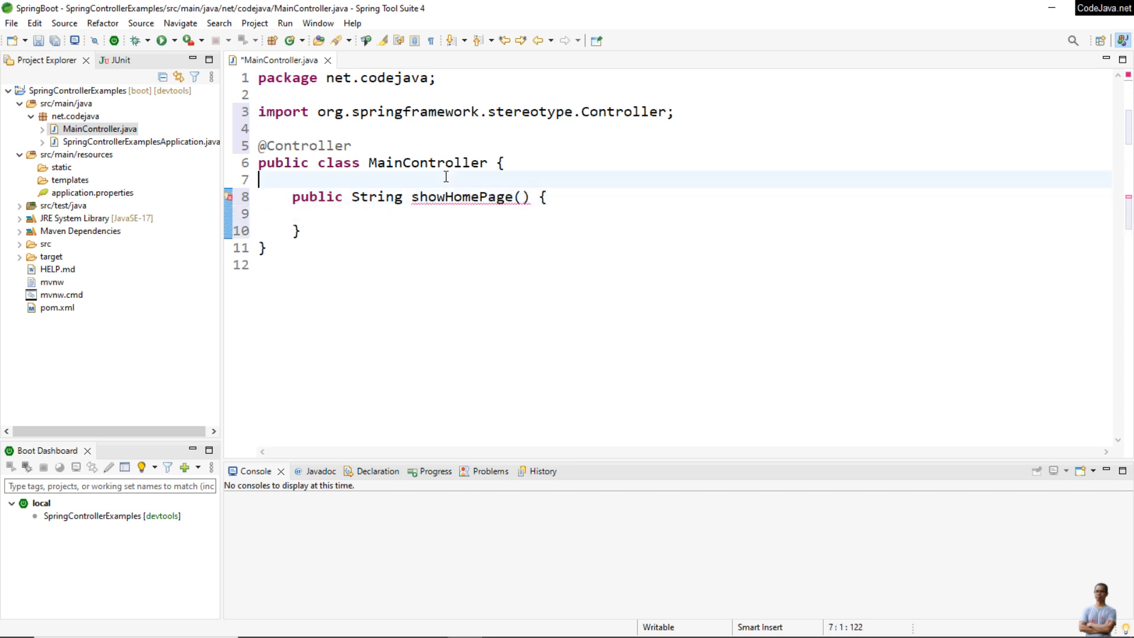
{"action": "type", "text": "@RequestMapping("}
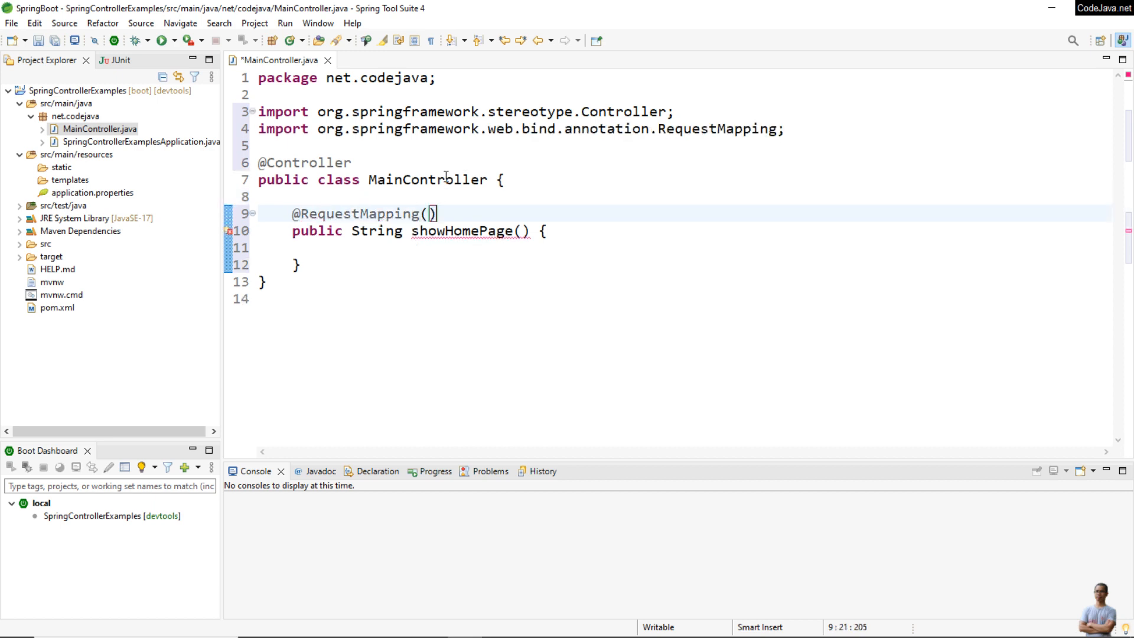
{"action": "type", "text": "\"\""}
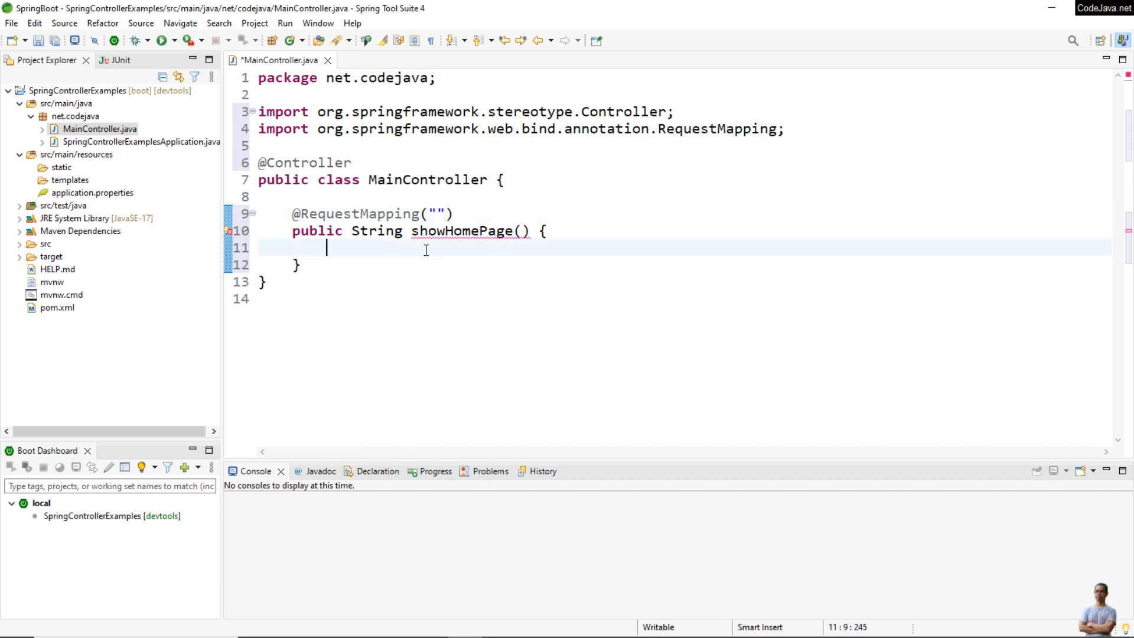
{"action": "type", "text": "retu"}
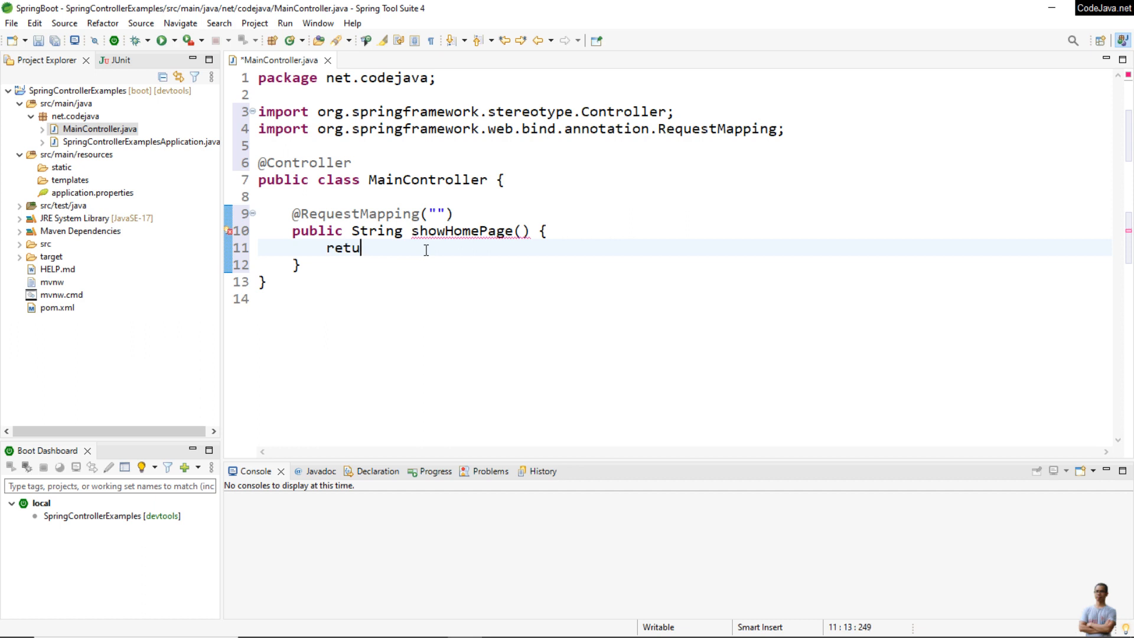
{"action": "type", "text": "rn \"index\";"}
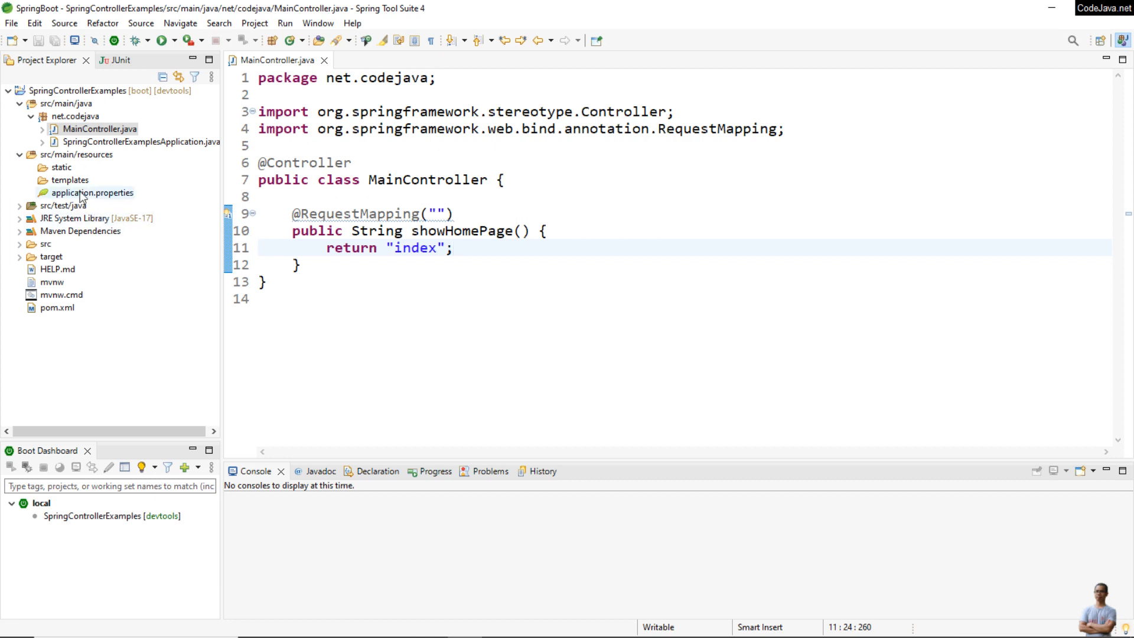
{"action": "right_click", "coordinate": [70, 181]}
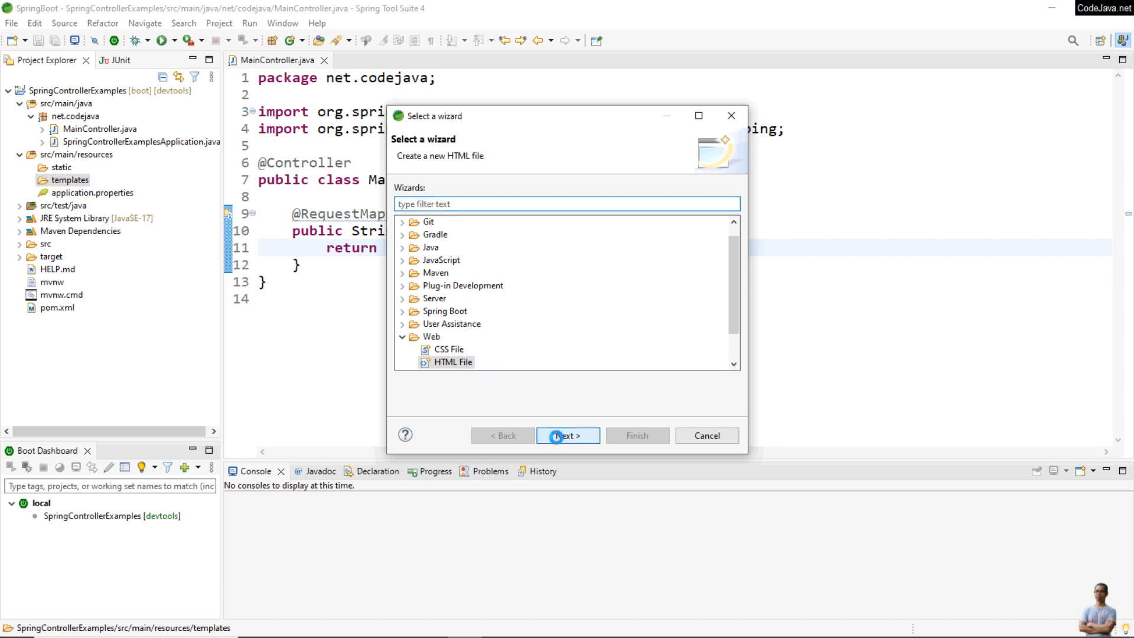
Step: Create index.html in the templates folder via the HTML File wizard
{"action": "left_click", "coordinate": [567, 435]}
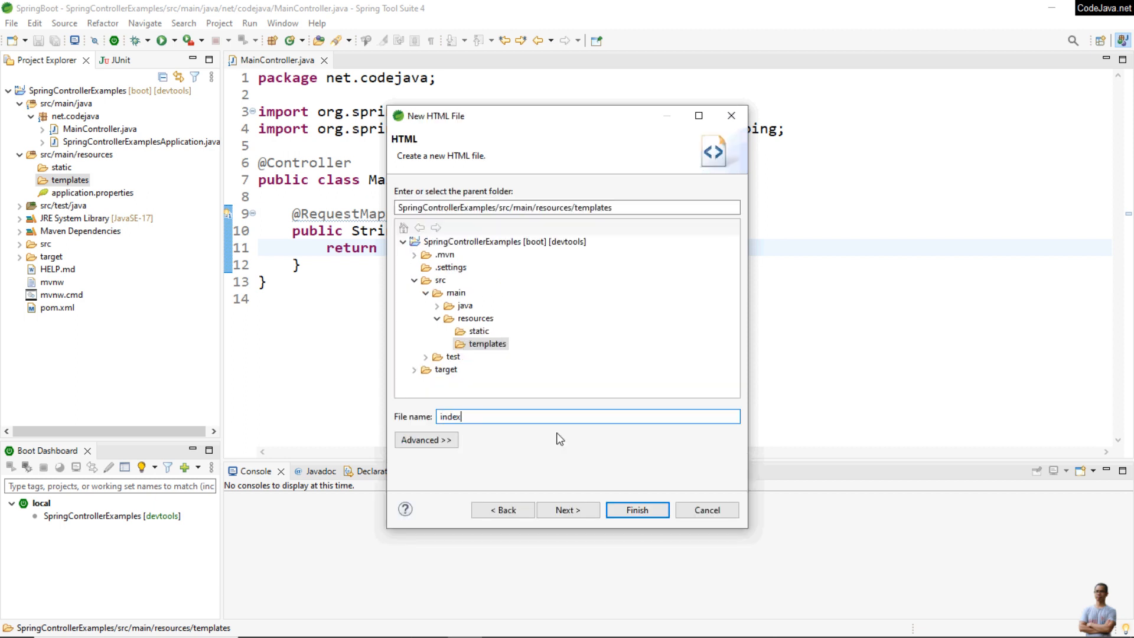
{"action": "left_click", "coordinate": [637, 510]}
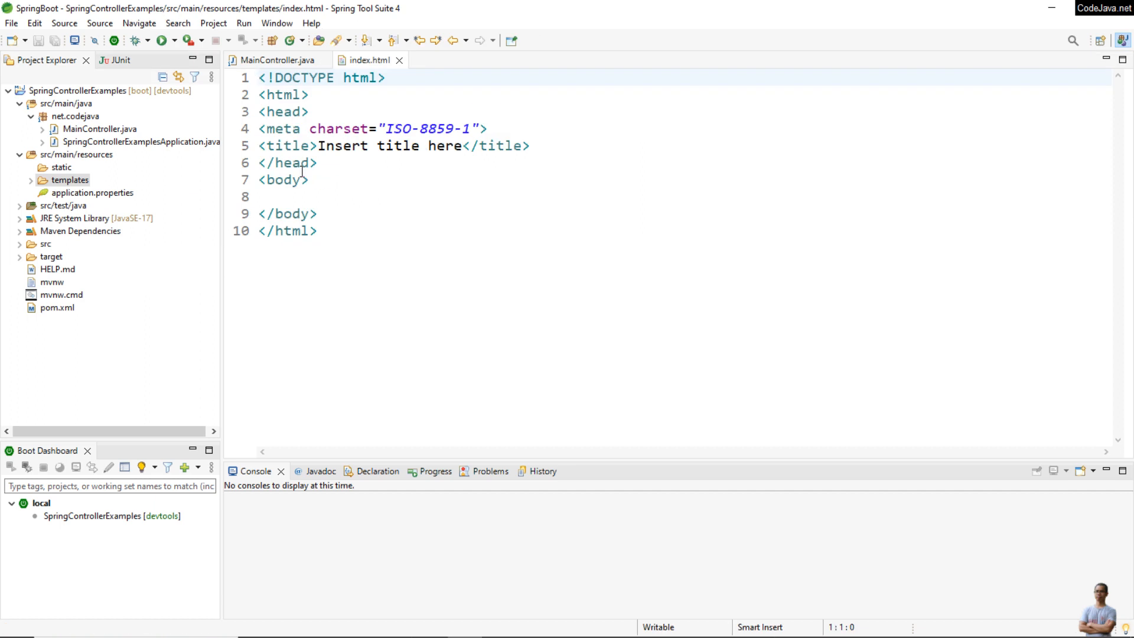
Step: Set the page title to 'Home Page' and open a styled div
{"action": "double_click", "coordinate": [388, 145]}
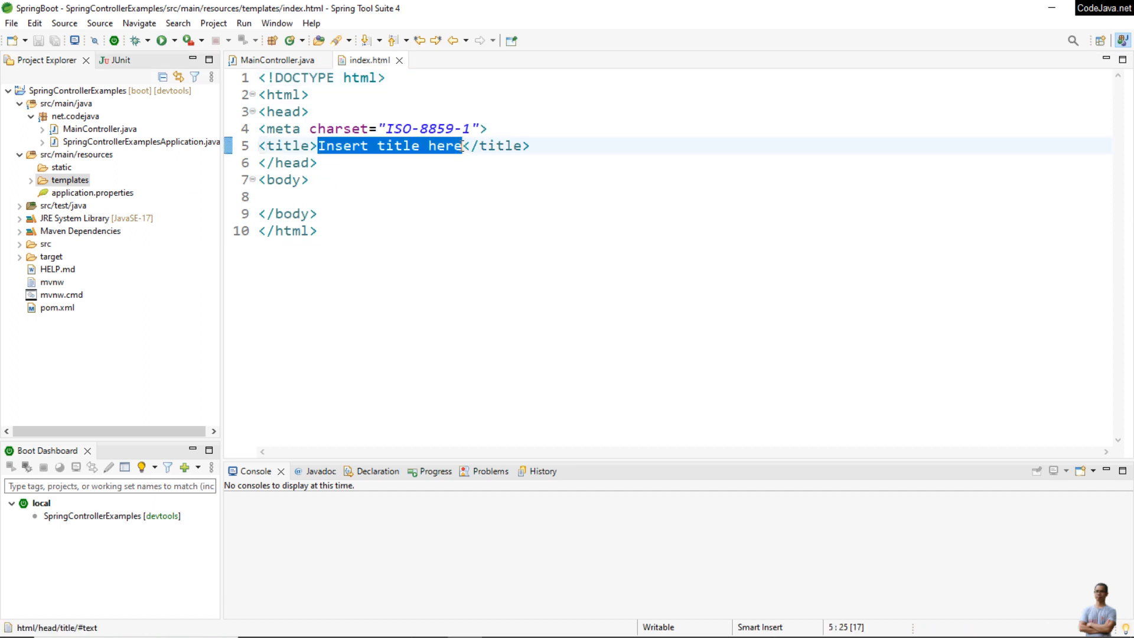
{"action": "type", "text": "Home Page"}
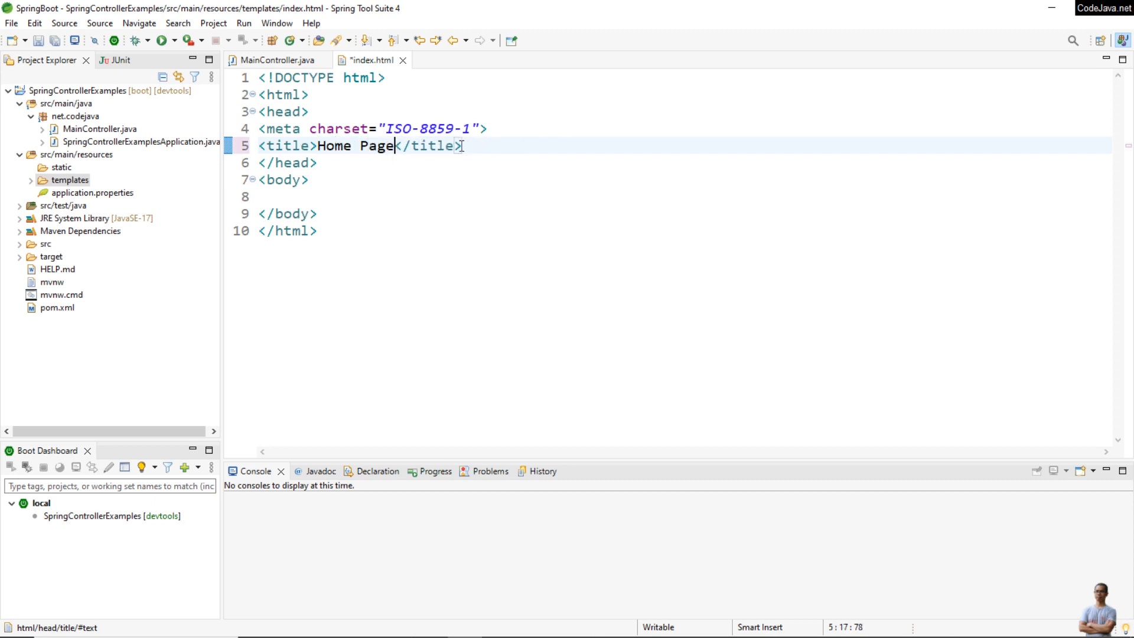
{"action": "type", "text": "<div"}
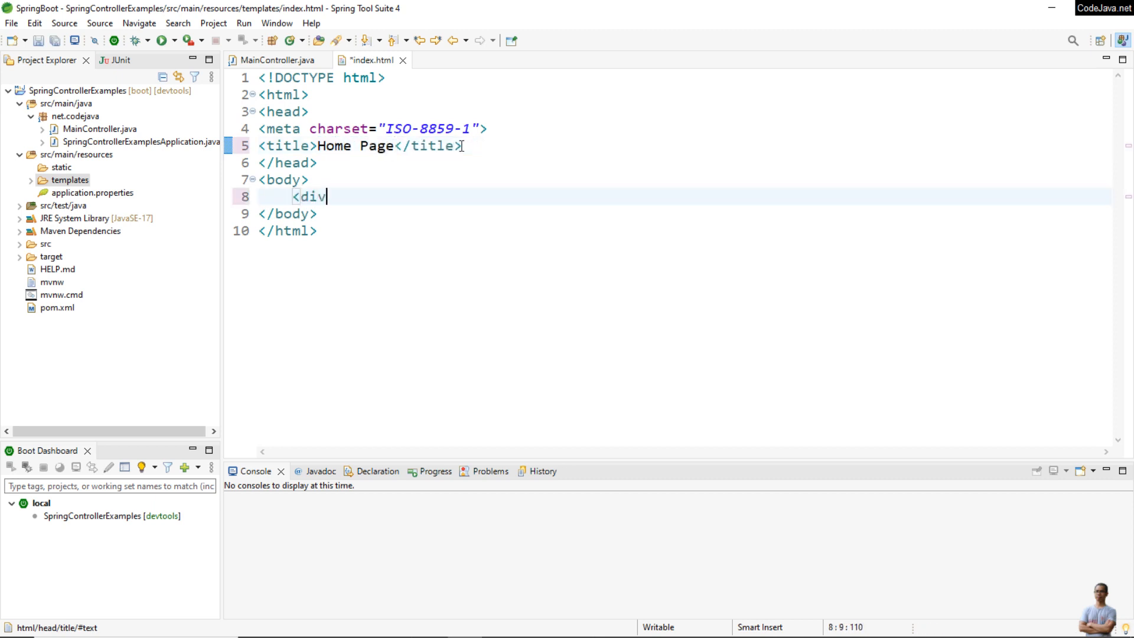
{"action": "type", "text": ">"}
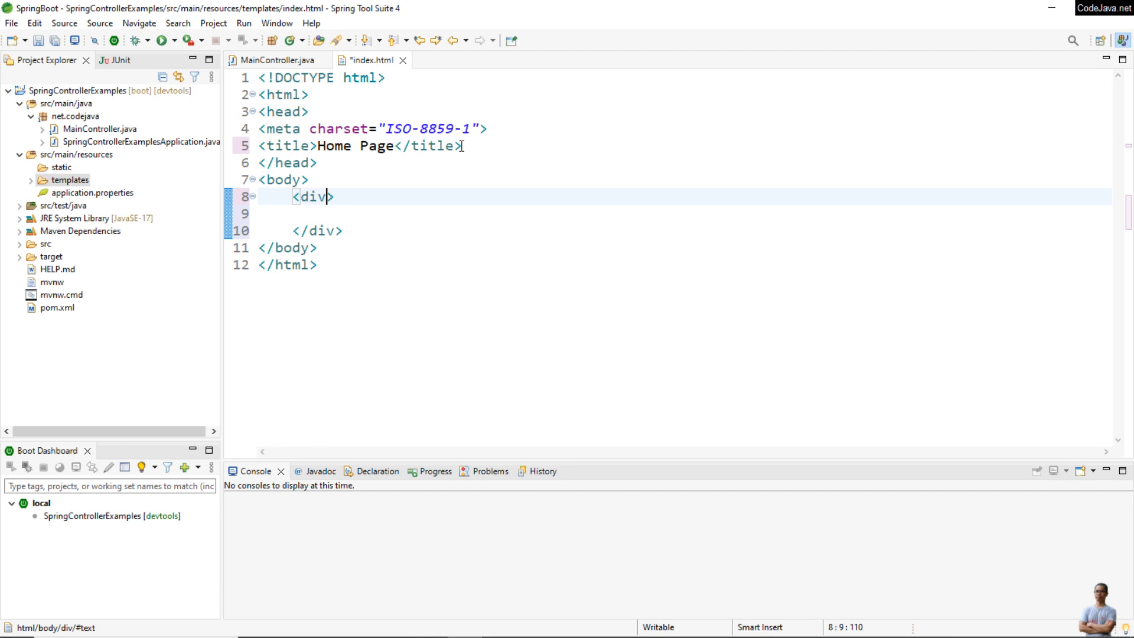
{"action": "type", "text": "style=\"text-align:"}
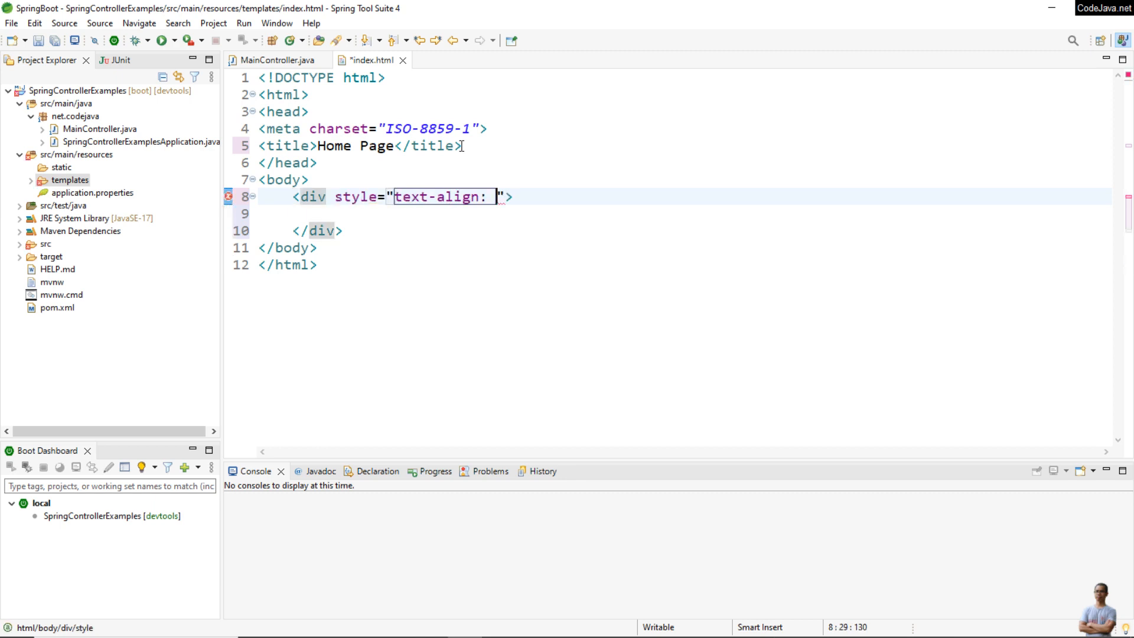
Step: Center the div and add an h3 heading 'Welcome Home Page!!!'
{"action": "type", "text": "center"}
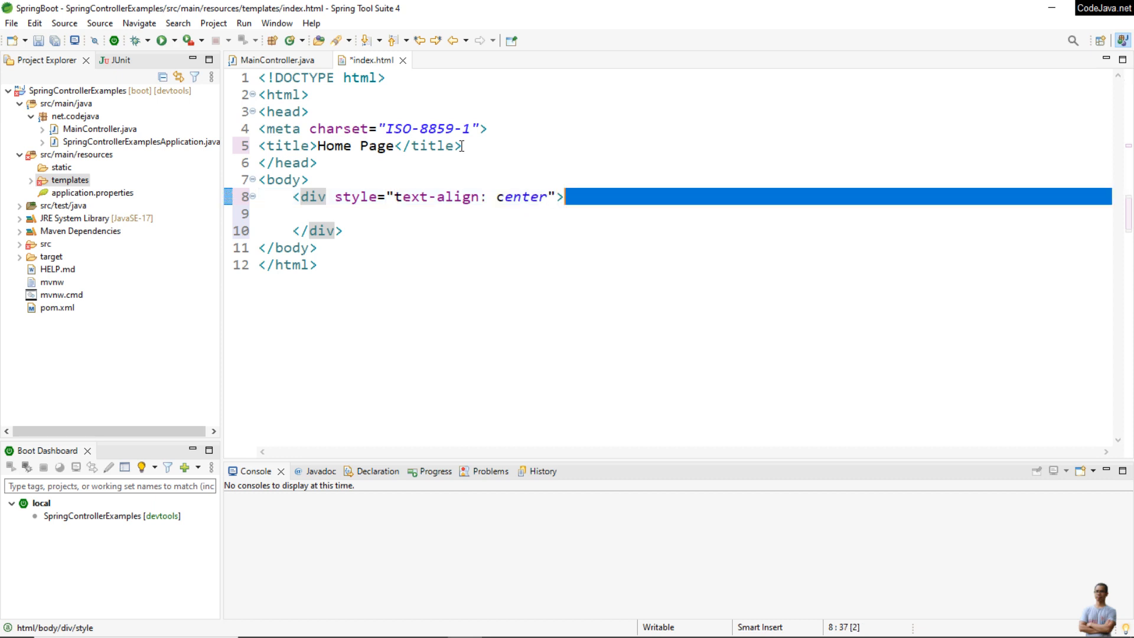
{"action": "type", "text": "<h3"}
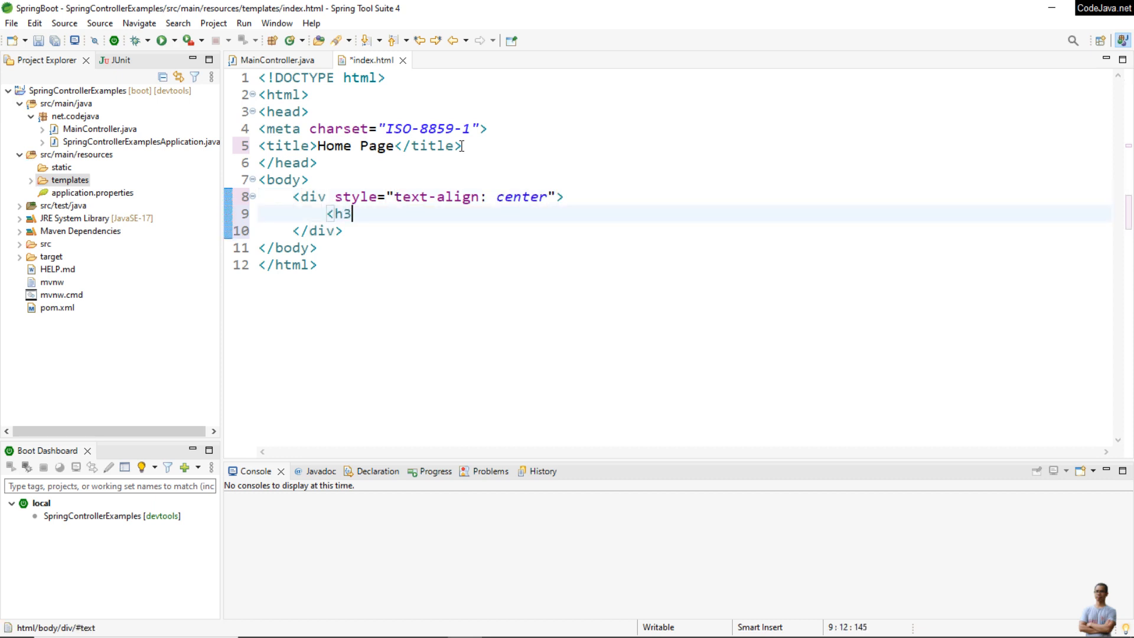
{"action": "type", "text": ">Welcome </h3>"}
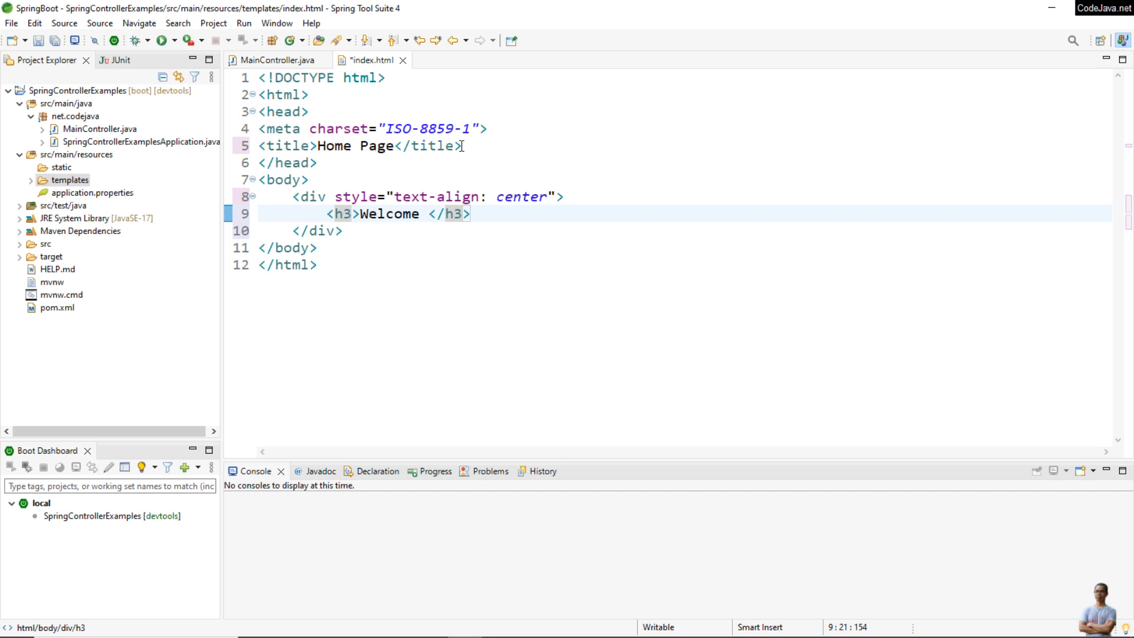
{"action": "type", "text": "Ho"}
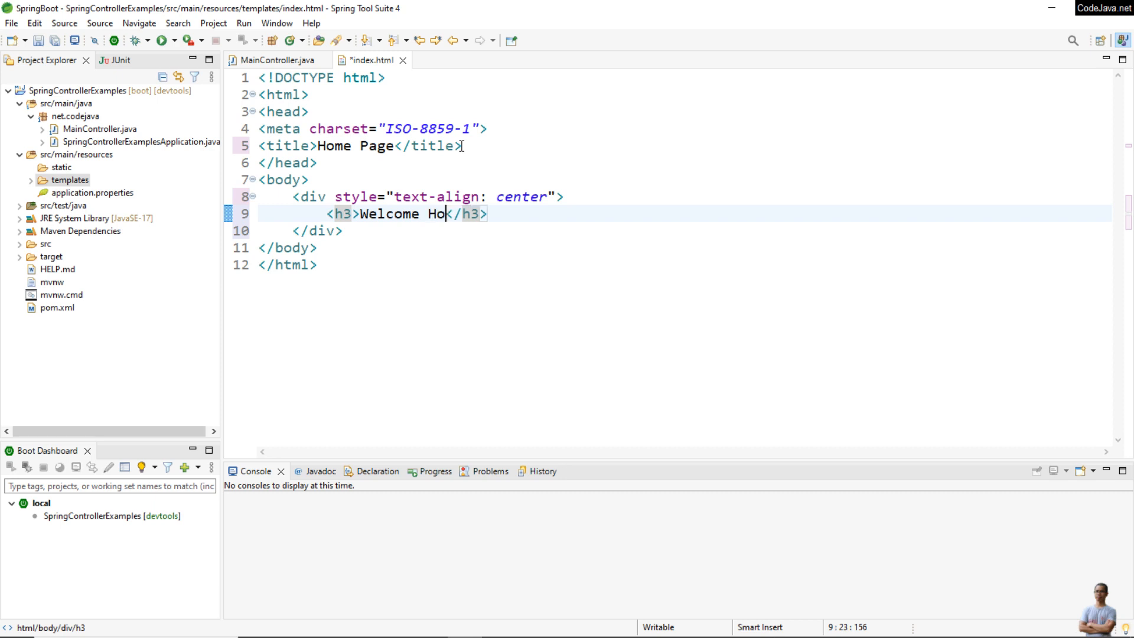
{"action": "type", "text": "me Page!!!"}
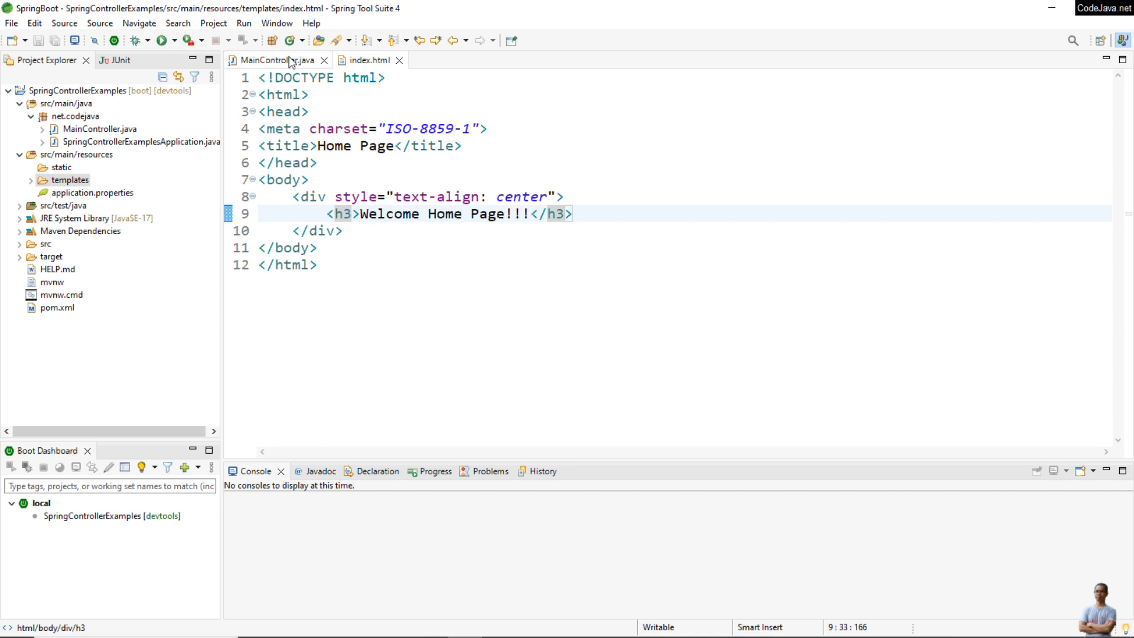
Step: Run SpringControllerExamples from the MainController tab and launch Chrome
{"action": "left_click", "coordinate": [275, 61]}
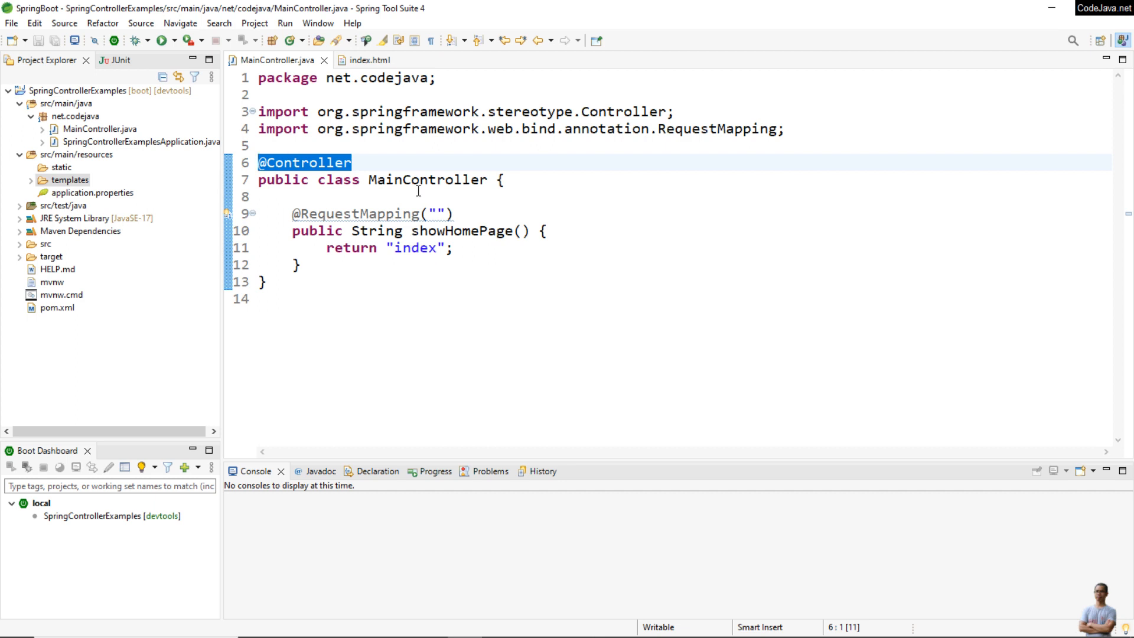
{"action": "mouse_move", "coordinate": [418, 179]}
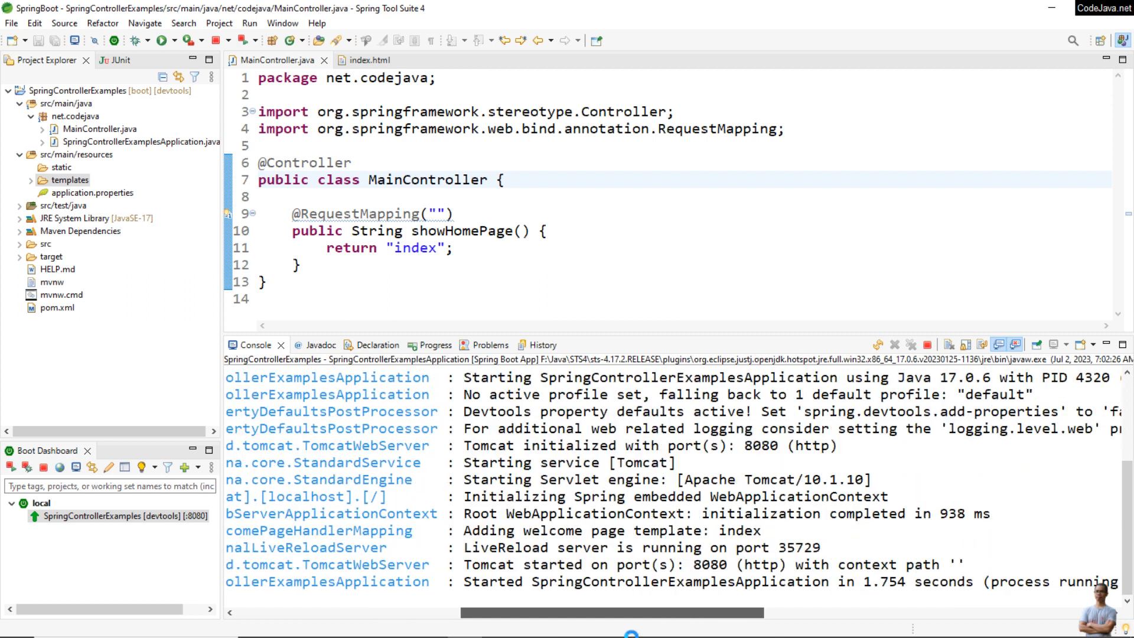
{"action": "double_click", "coordinate": [711, 565]}
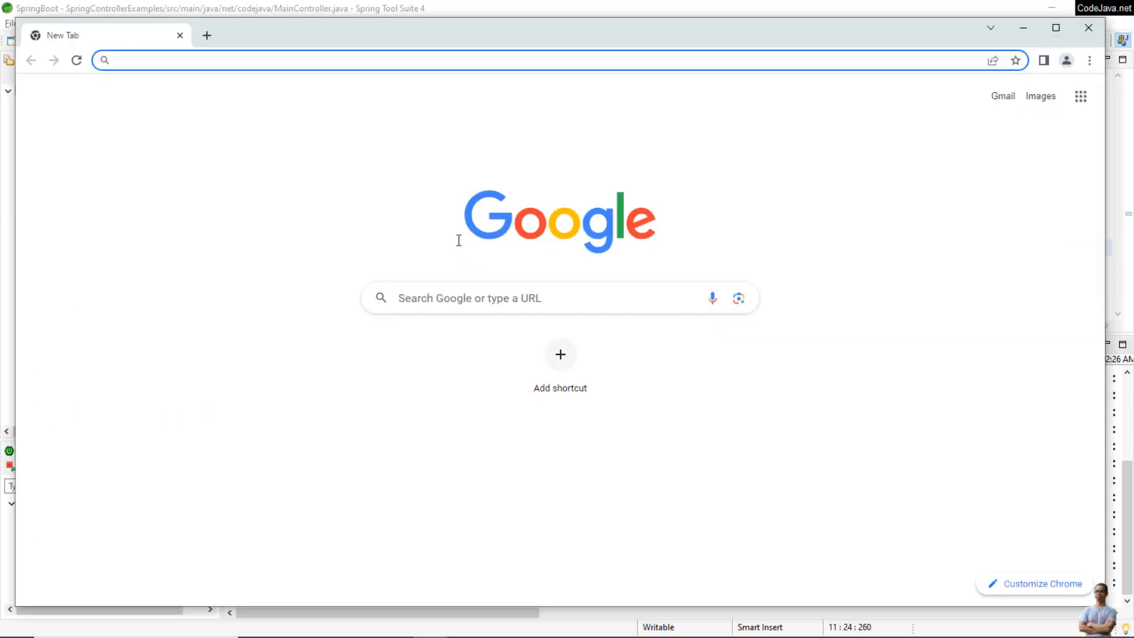
{"action": "type", "text": "http://"}
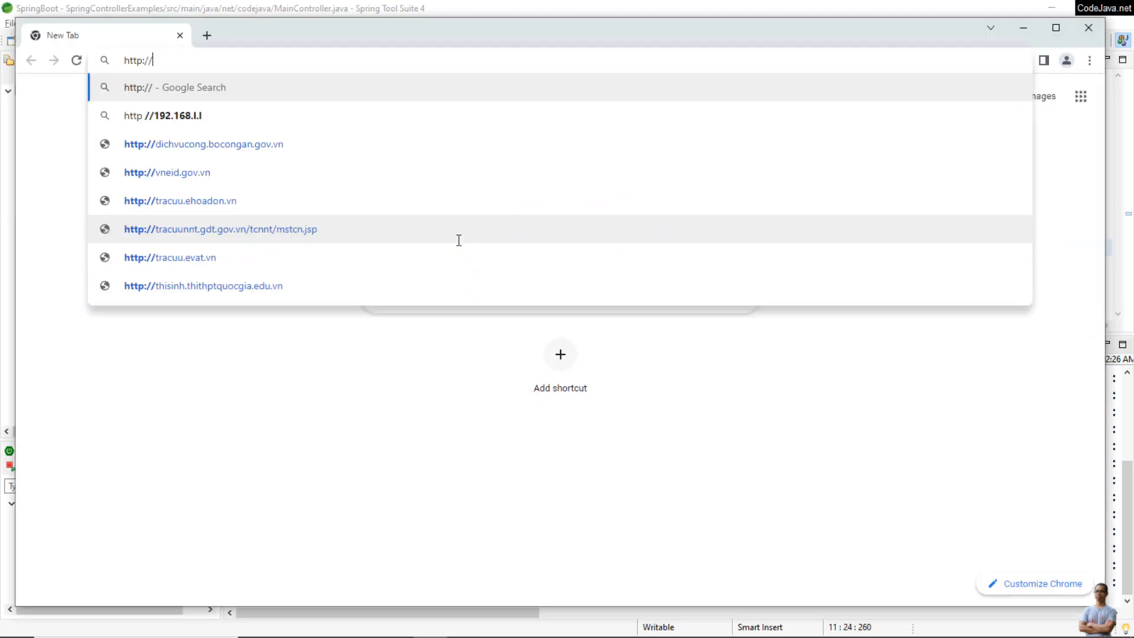
{"action": "type", "text": "localhost:80"}
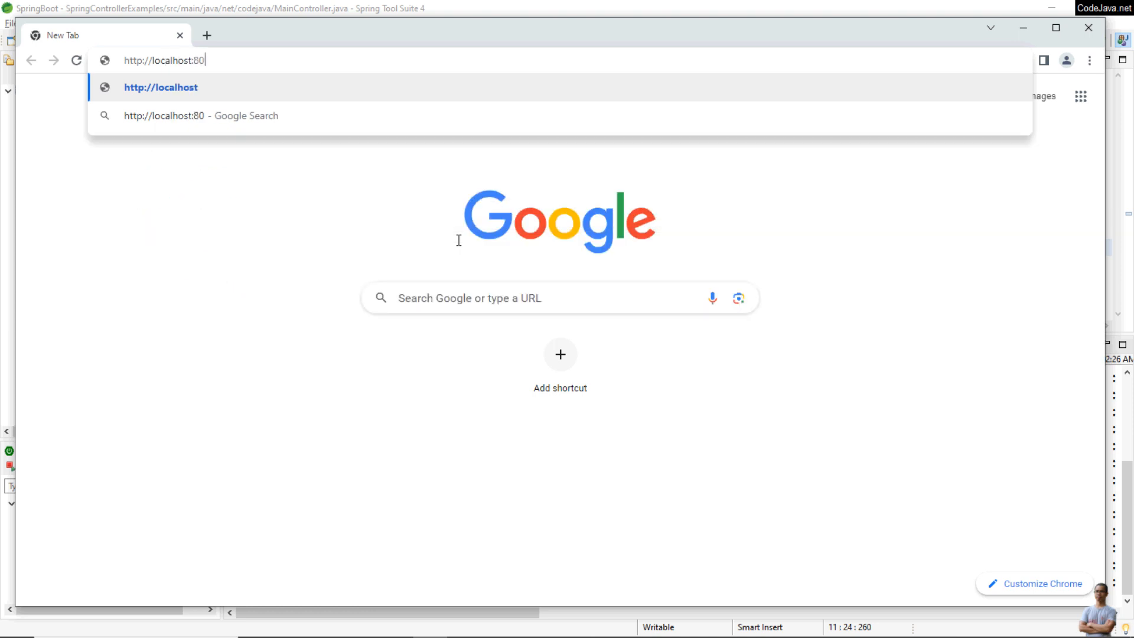
{"action": "key", "text": "Enter"}
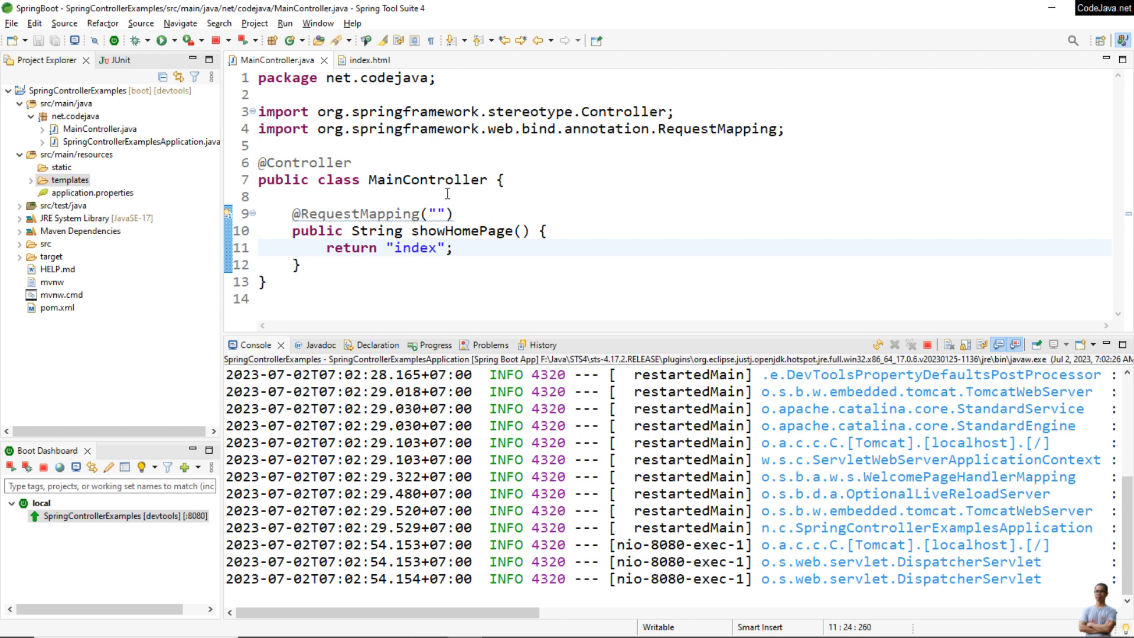
{"action": "mouse_move", "coordinate": [421, 185]}
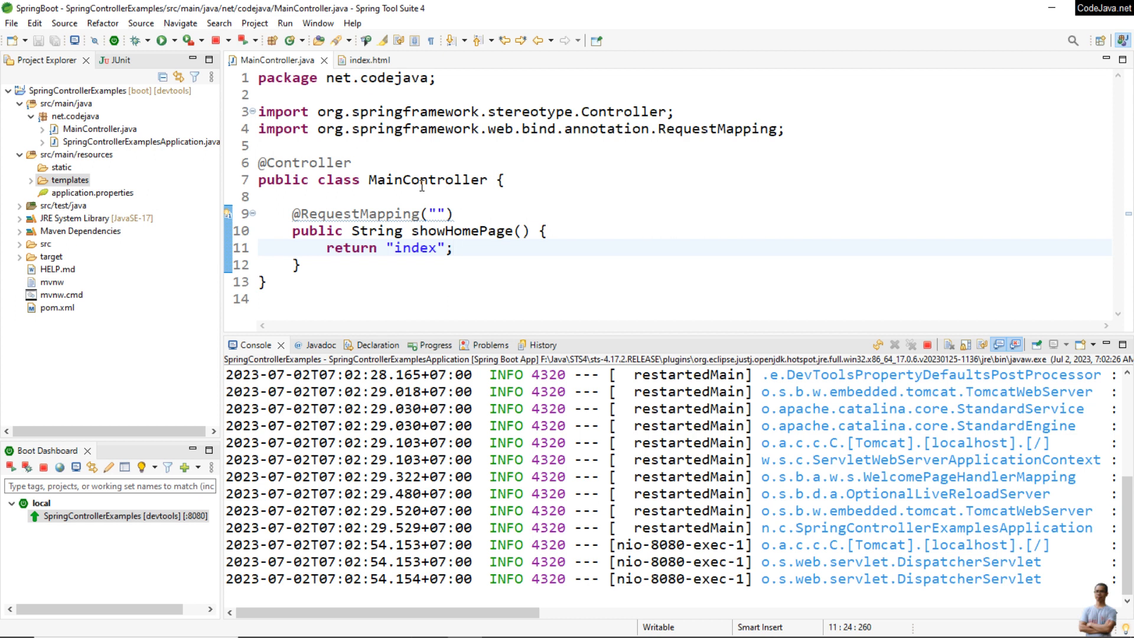
{"action": "left_click", "coordinate": [394, 162]}
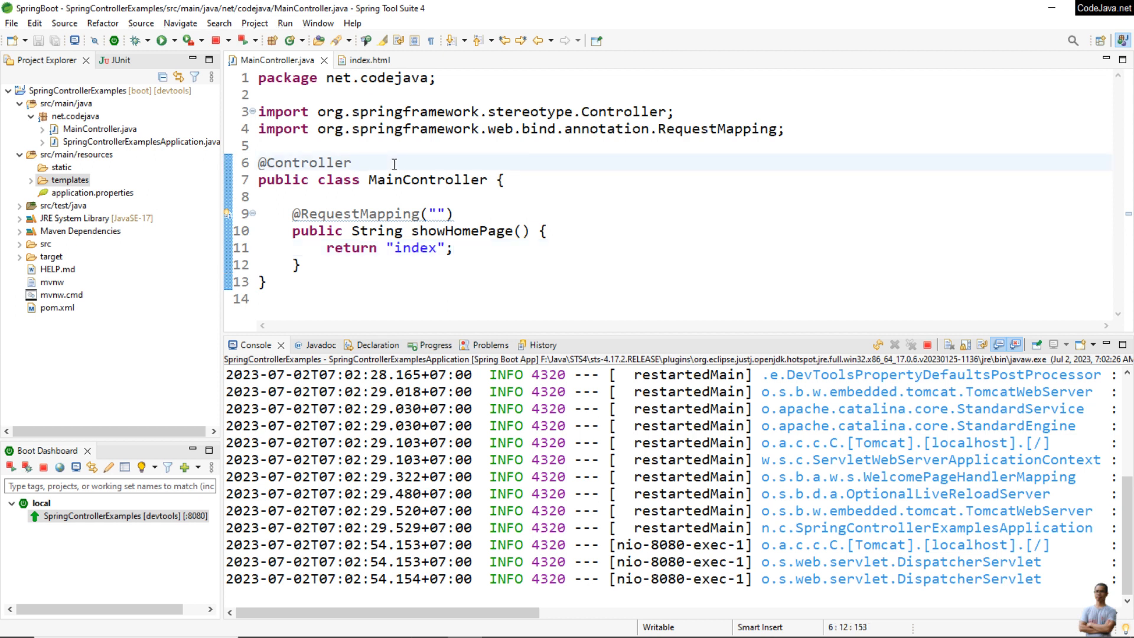
{"action": "type", "text": "("}
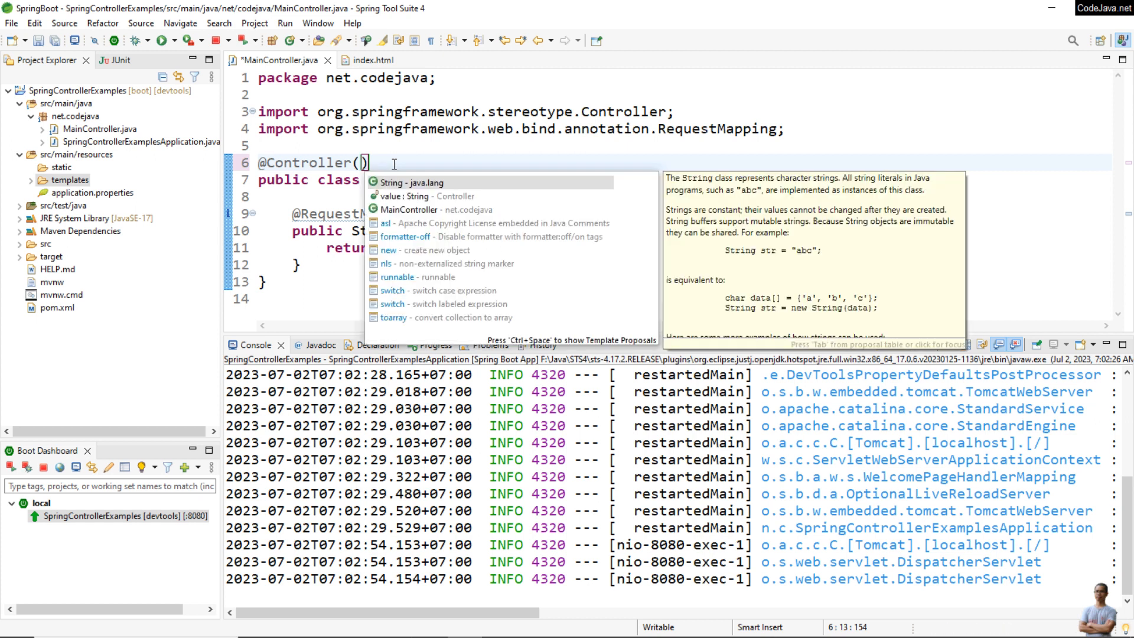
{"action": "type", "text": "\""}
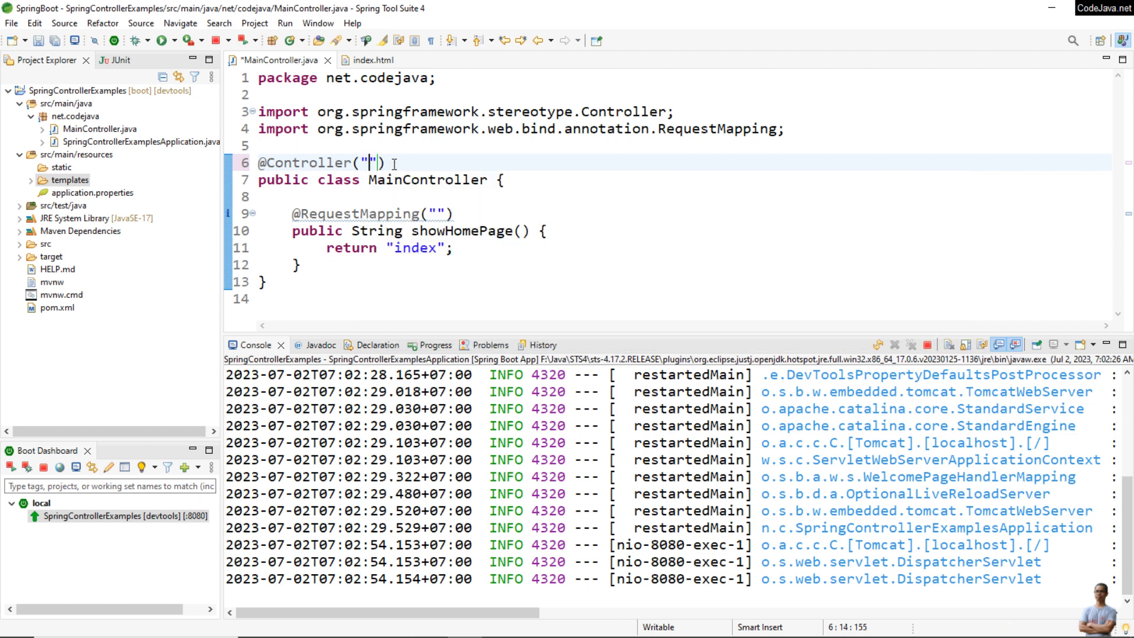
{"action": "type", "text": "primaryC"}
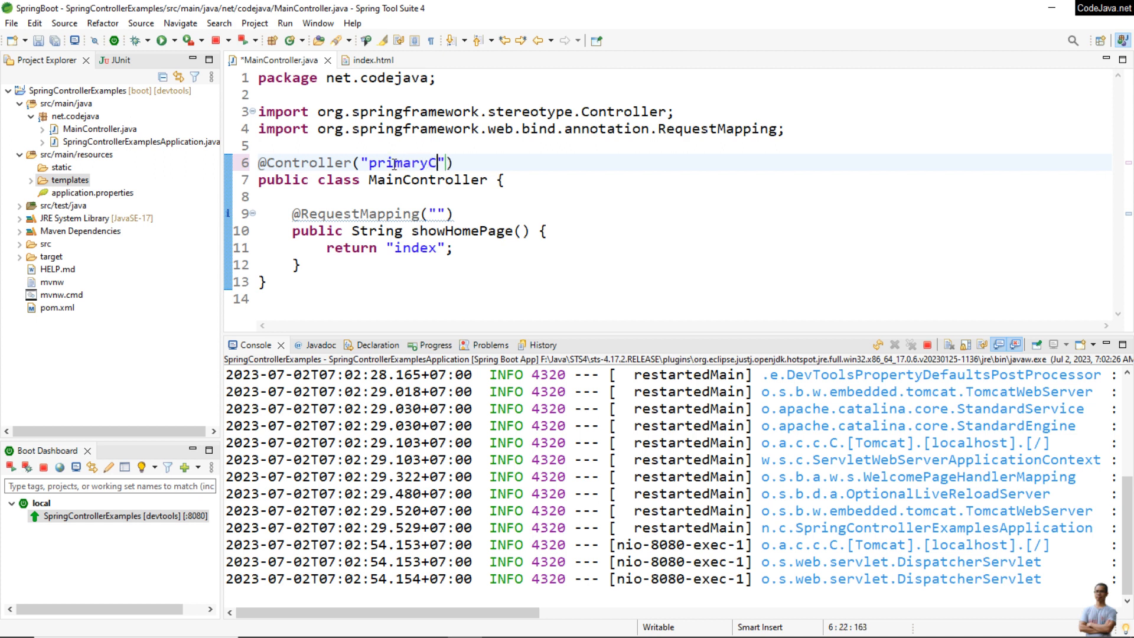
{"action": "type", "text": "ontroller"}
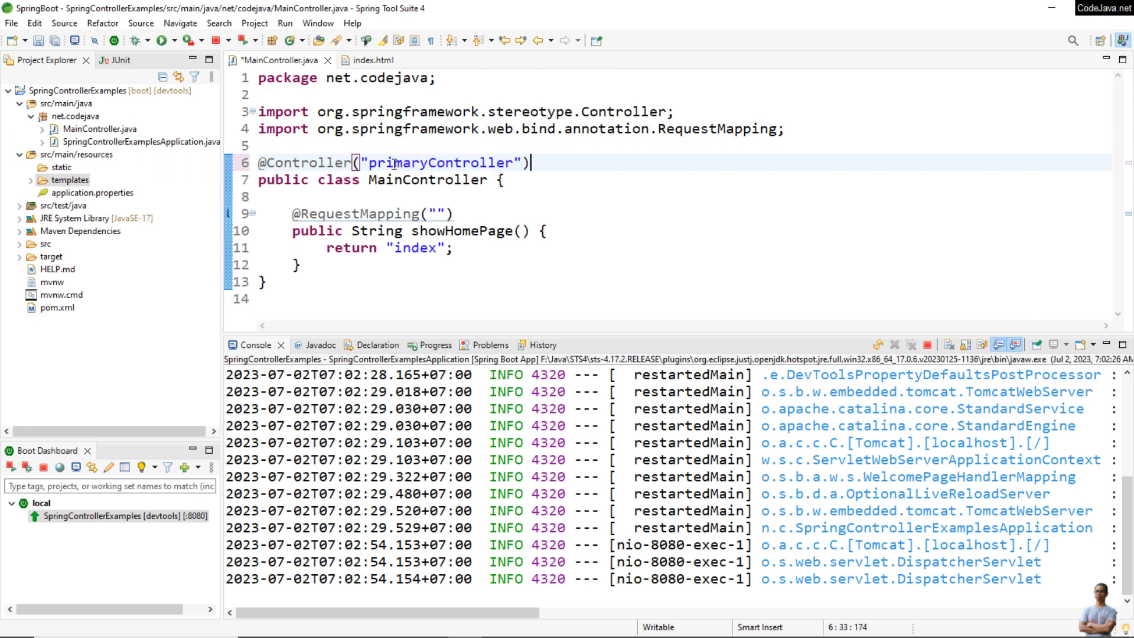
{"action": "key", "text": "ctrl+s"}
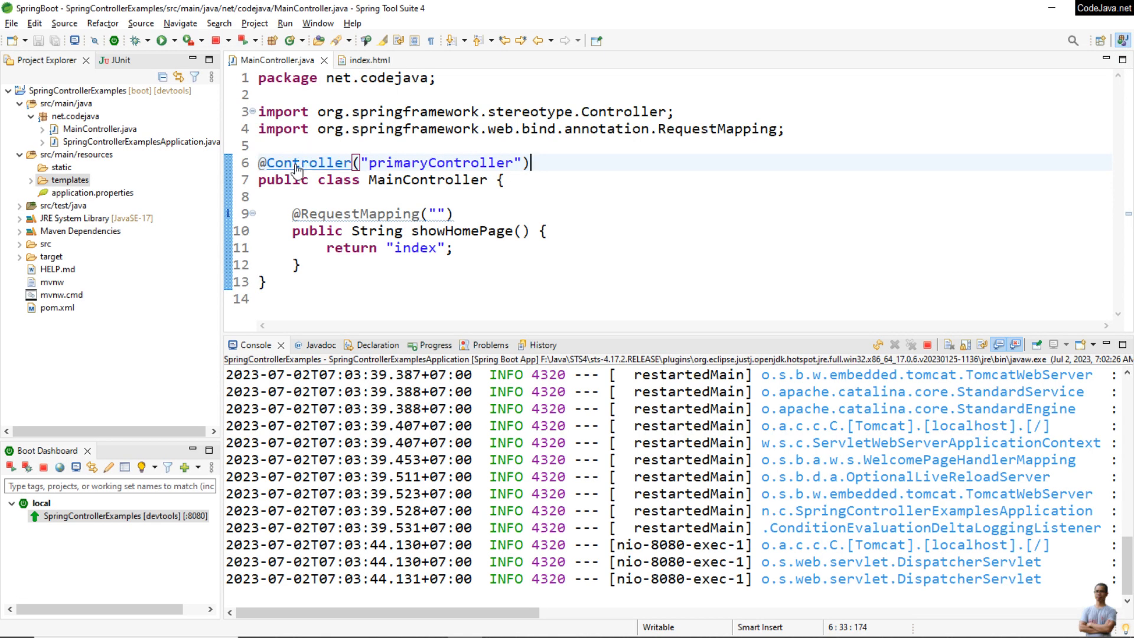
{"action": "left_click", "coordinate": [310, 162]}
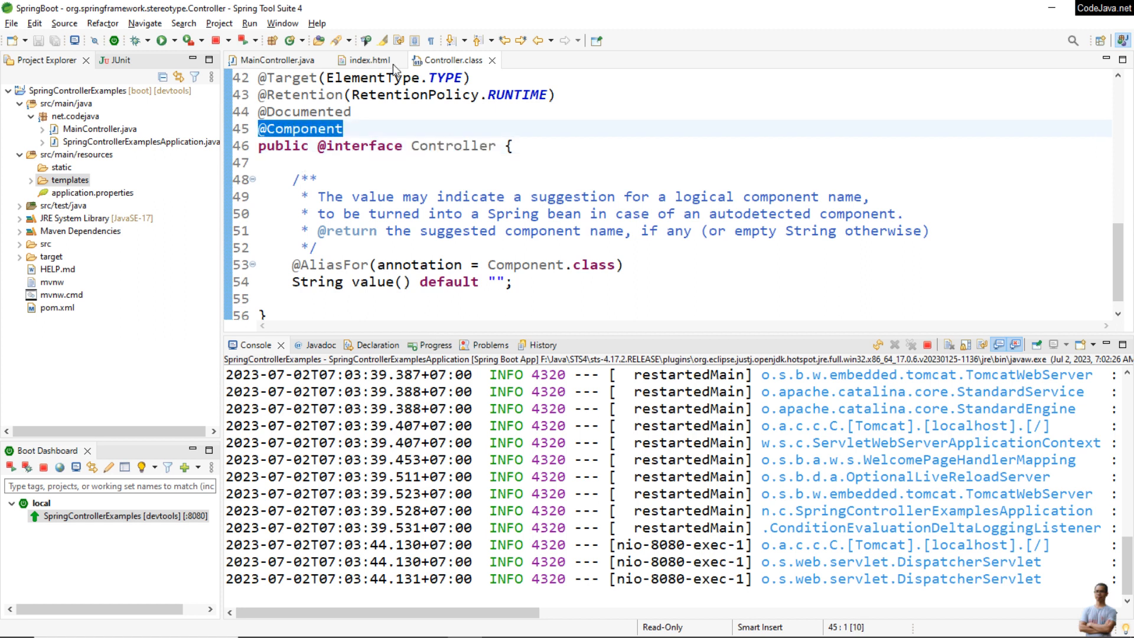
{"action": "left_click", "coordinate": [271, 61]}
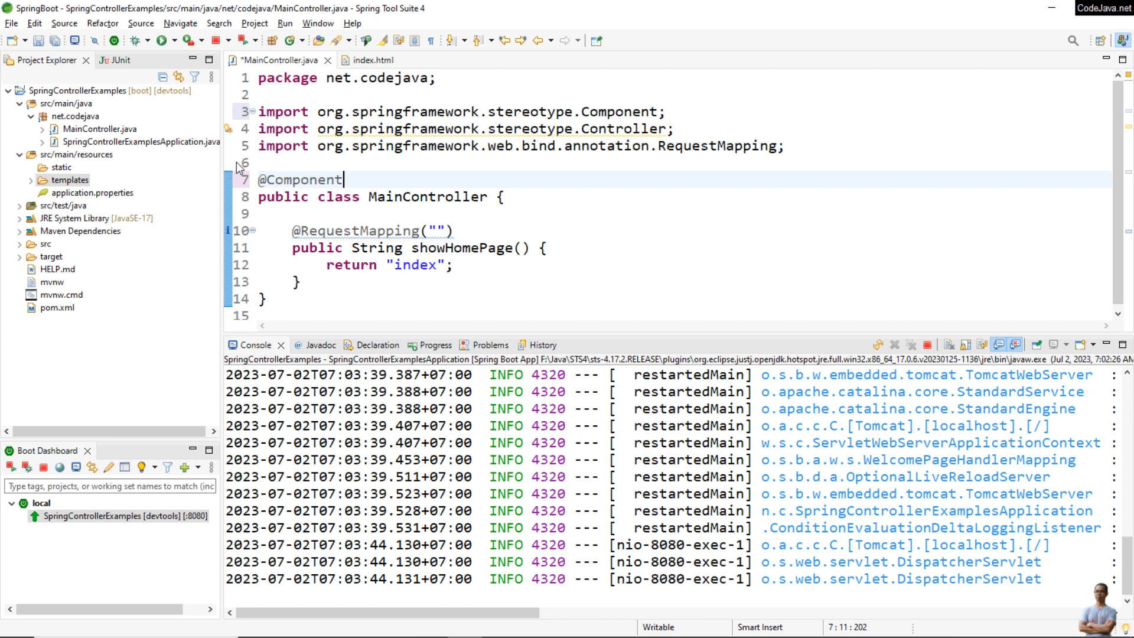
{"action": "key", "text": "ctrl+s"}
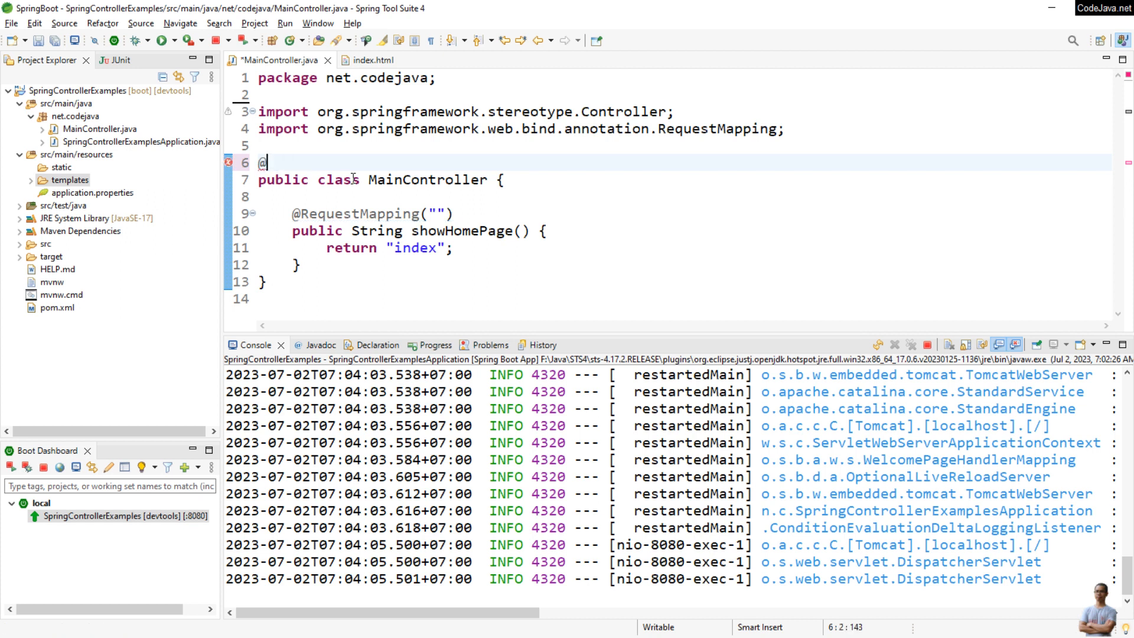
Step: Type 'Contro' after @ to bring back the Controller annotation
{"action": "type", "text": "Con"}
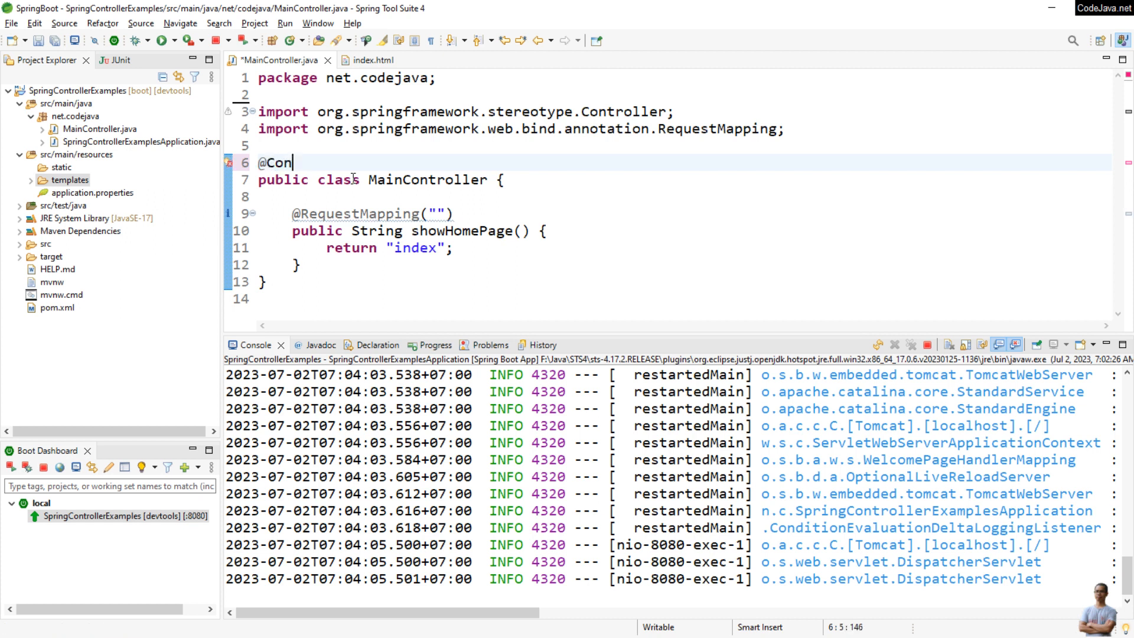
{"action": "type", "text": "tro"}
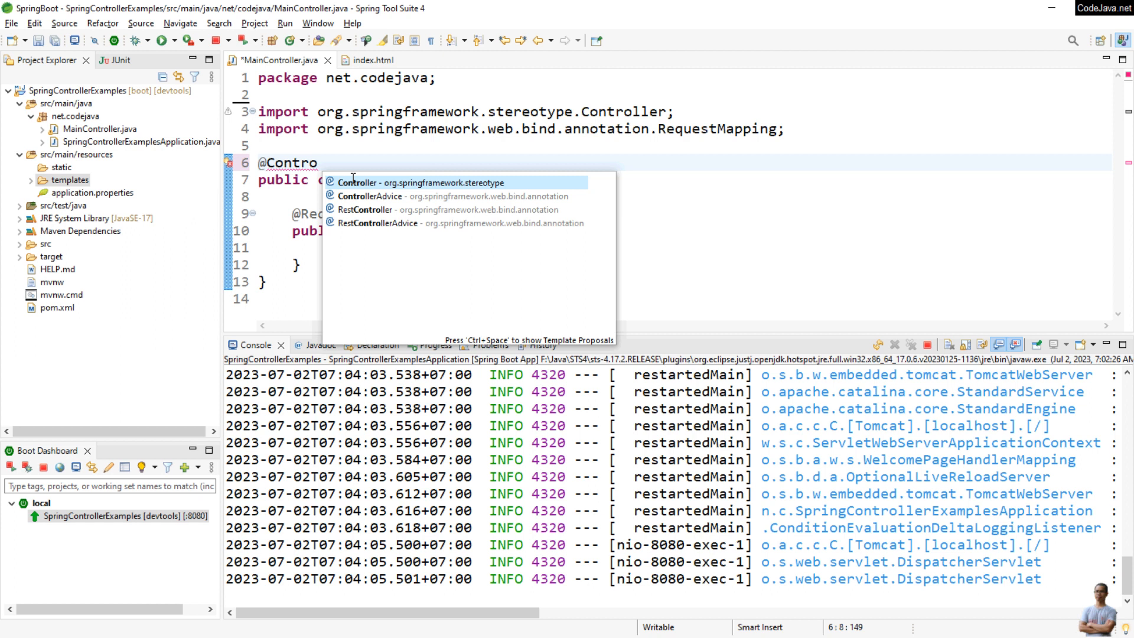